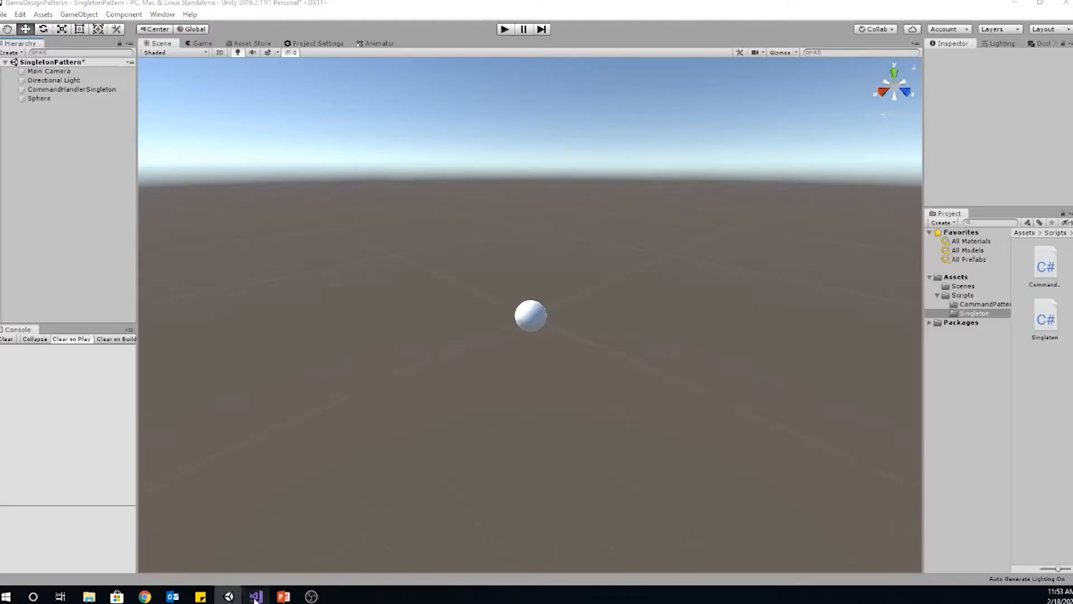
mouse_move(318, 215)
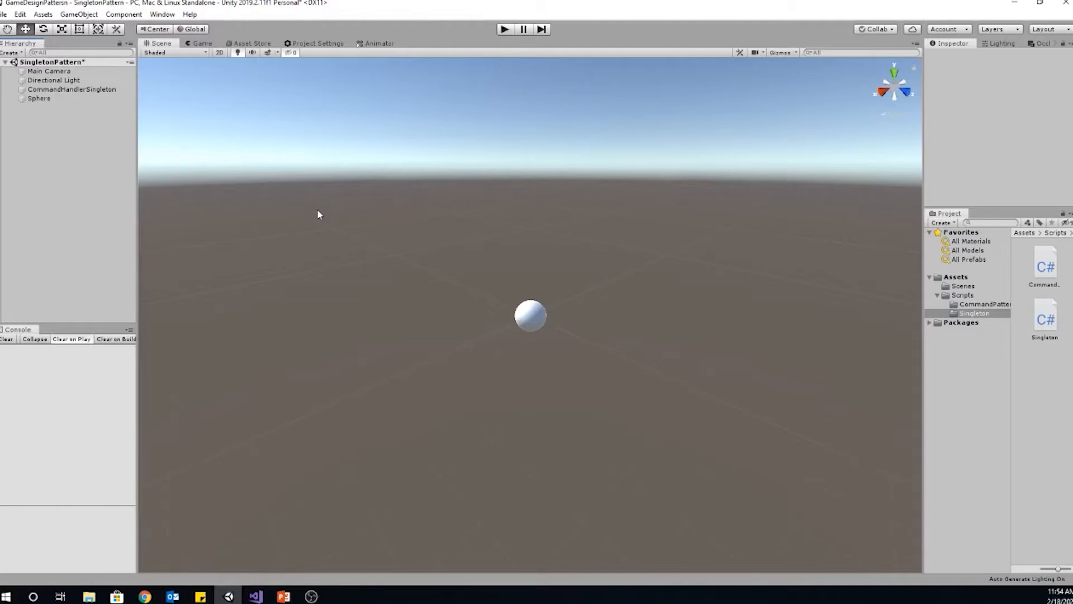
mouse_move(245, 119)
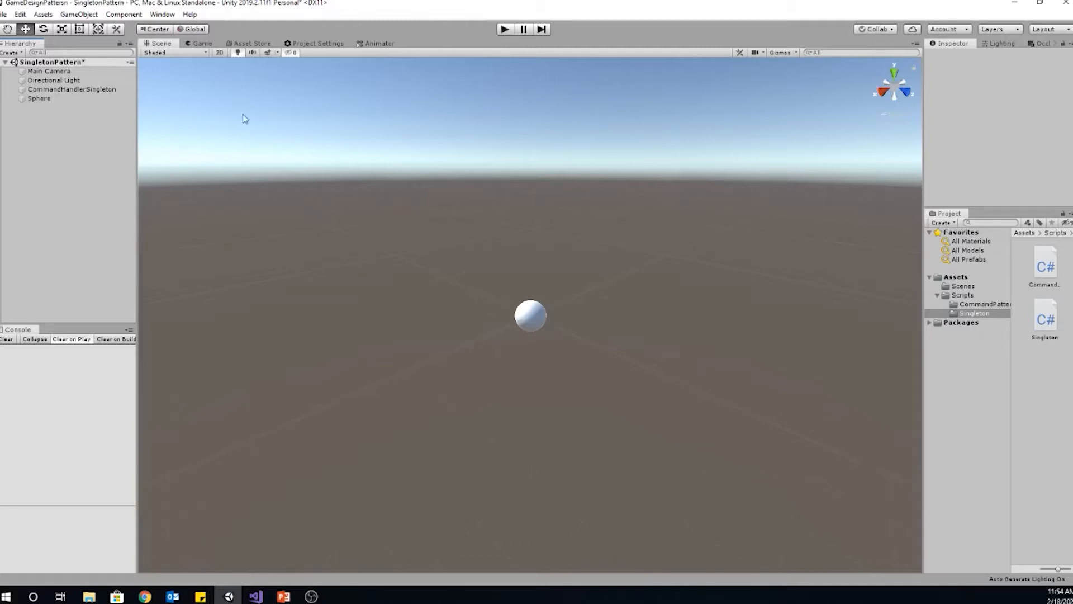
mouse_move(195, 231)
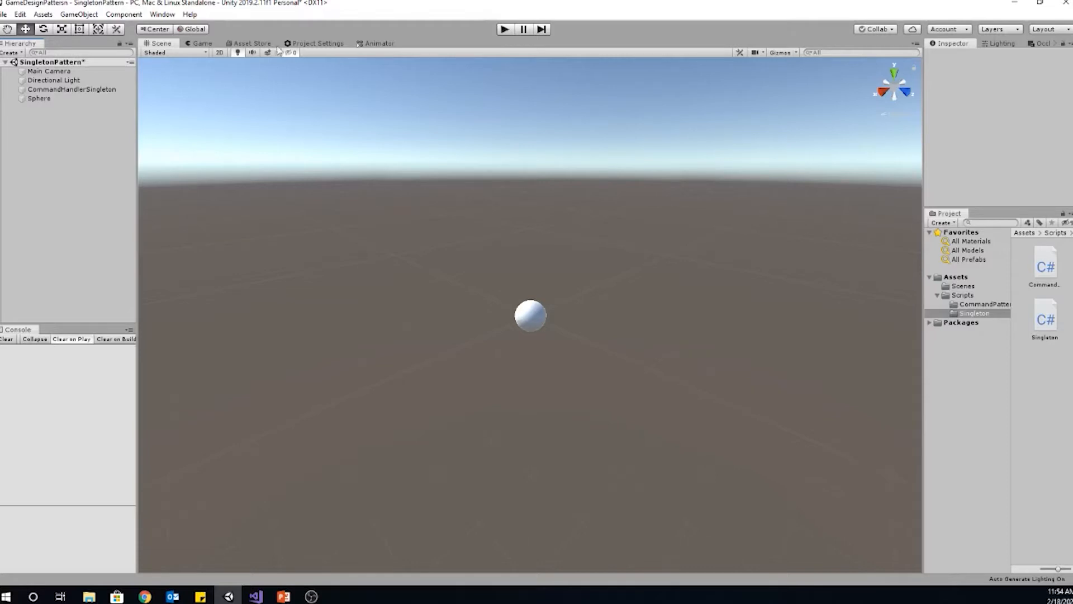
Open the Singleton script from Unity's Scripts > Singleton folder in Visual Studio
click(71, 89)
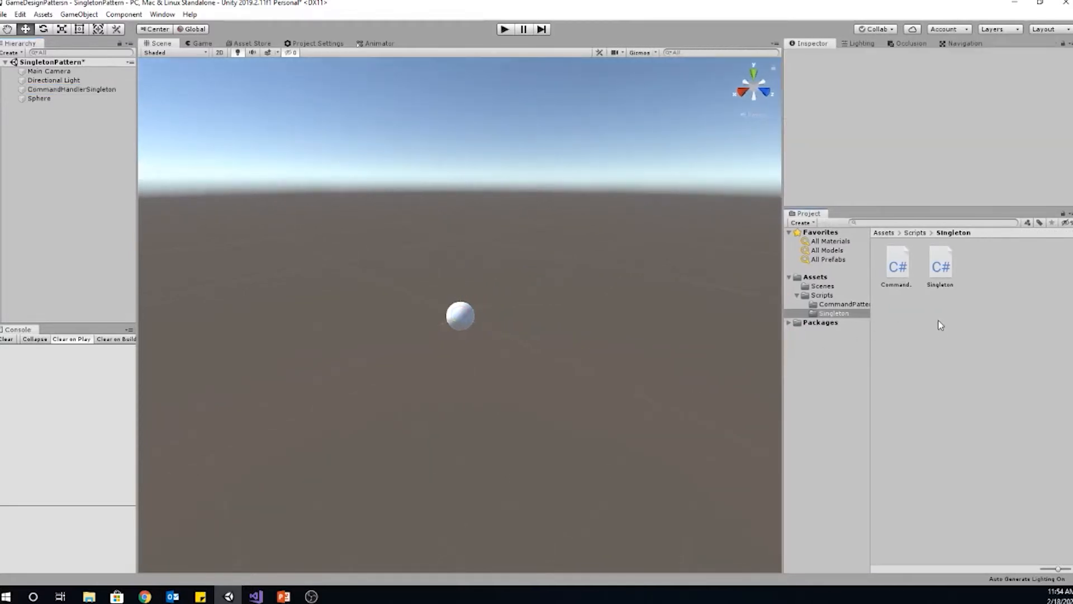
click(897, 264)
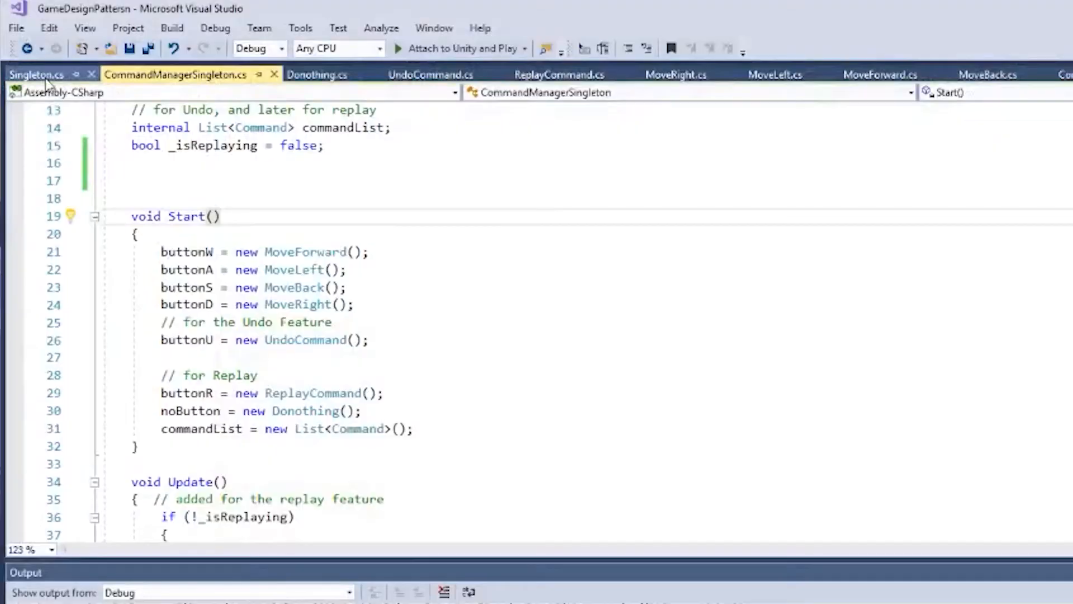
Show Singleton.cs, highlight its MonoBehaviour base type and scroll toward Instance
click(37, 73)
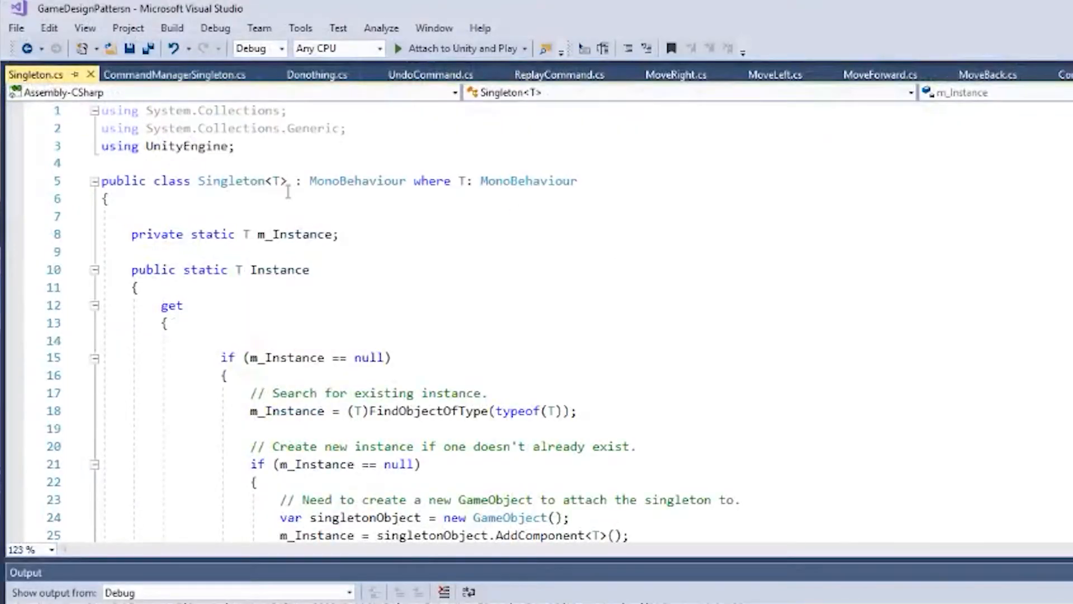
mouse_move(536, 370)
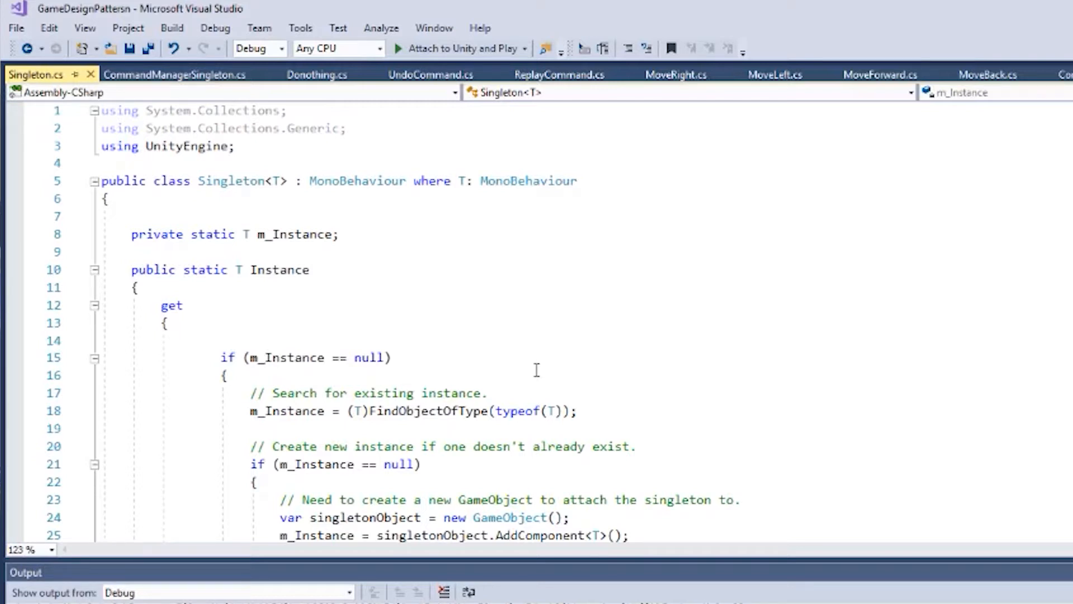
mouse_move(347, 288)
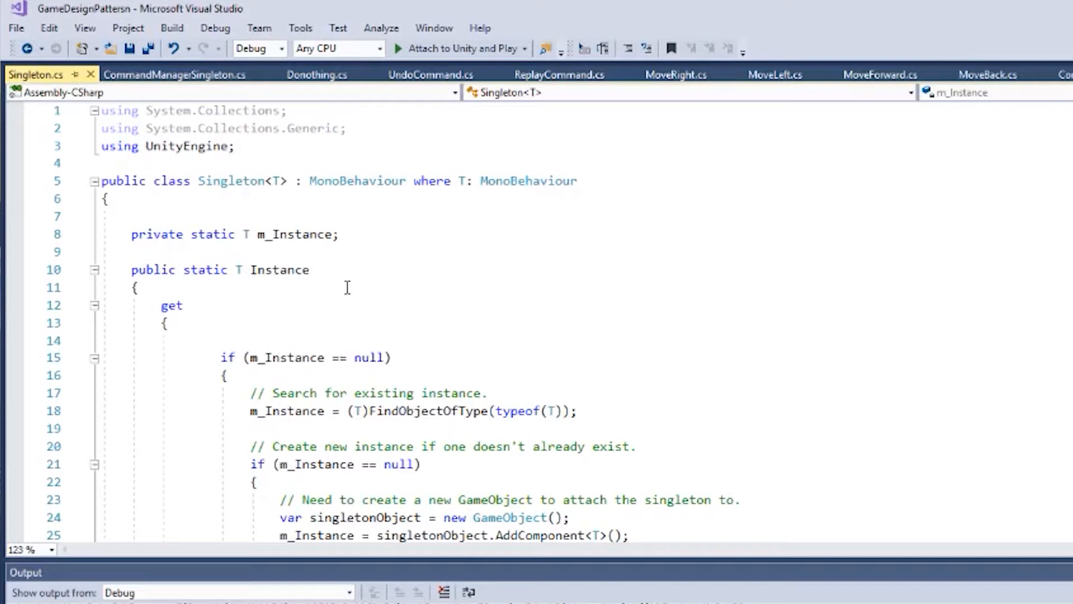
mouse_move(135, 185)
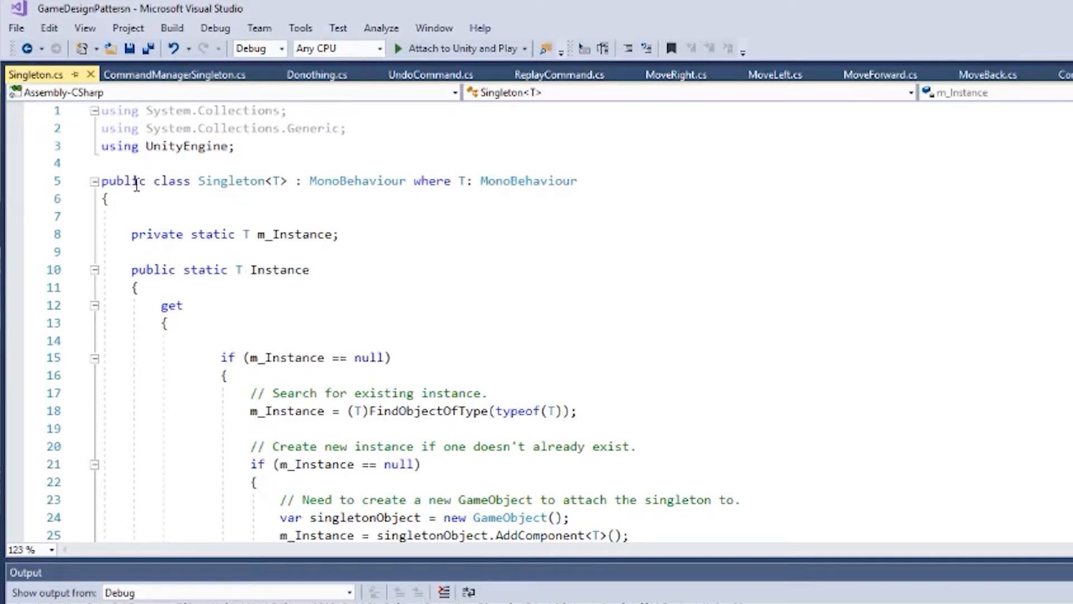
drag(101, 181, 308, 181)
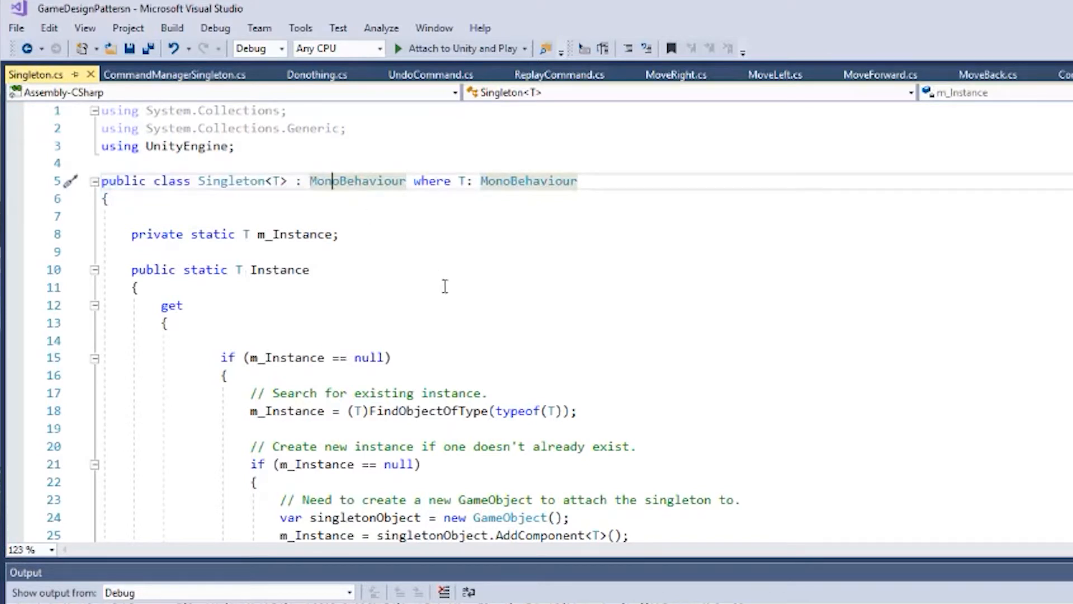
scroll(down, 3)
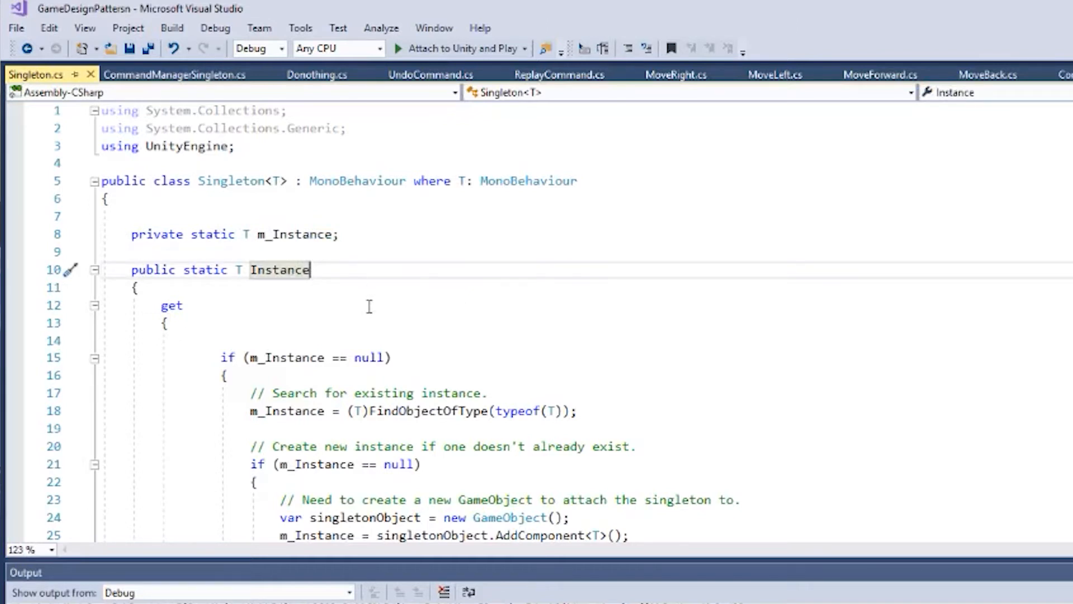
Read the Instance getter down to DontDestroyOnLoad, then bring up CommandManagerSingleton.cs
scroll(down, 3)
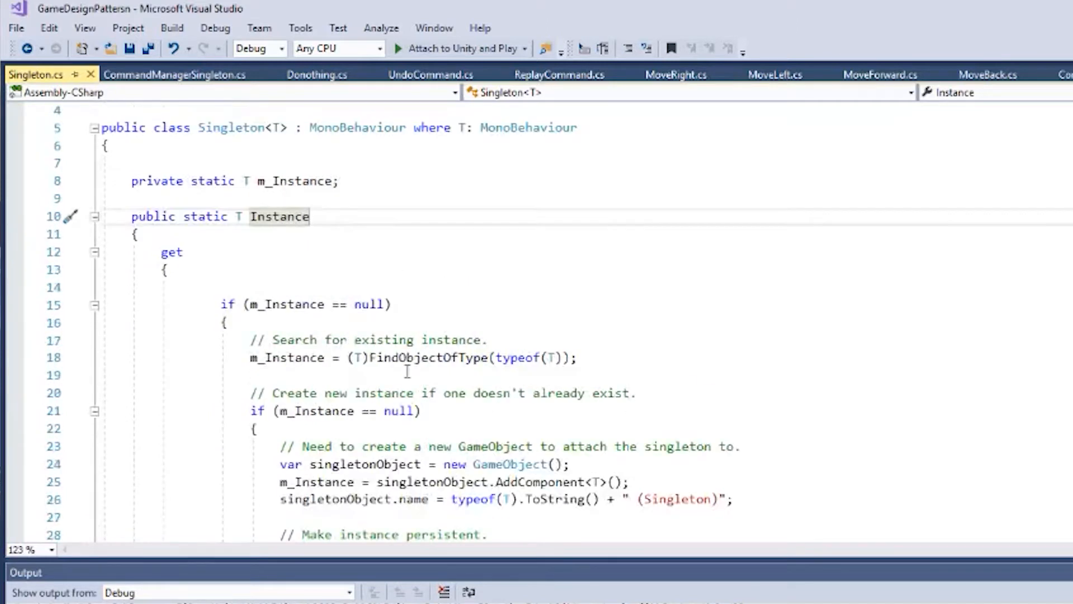
scroll(down, 3)
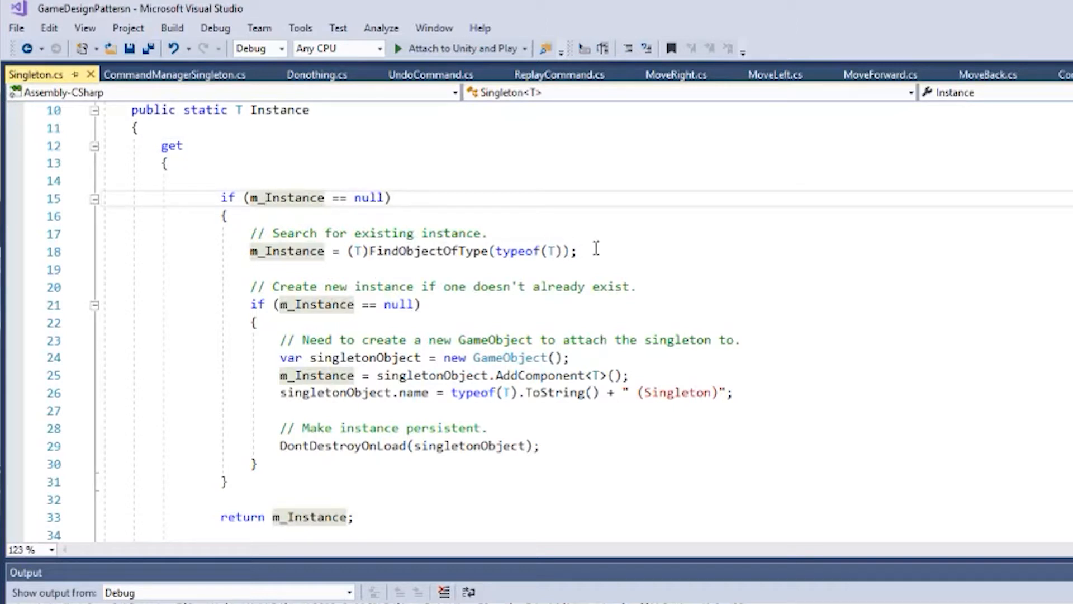
mouse_move(567, 342)
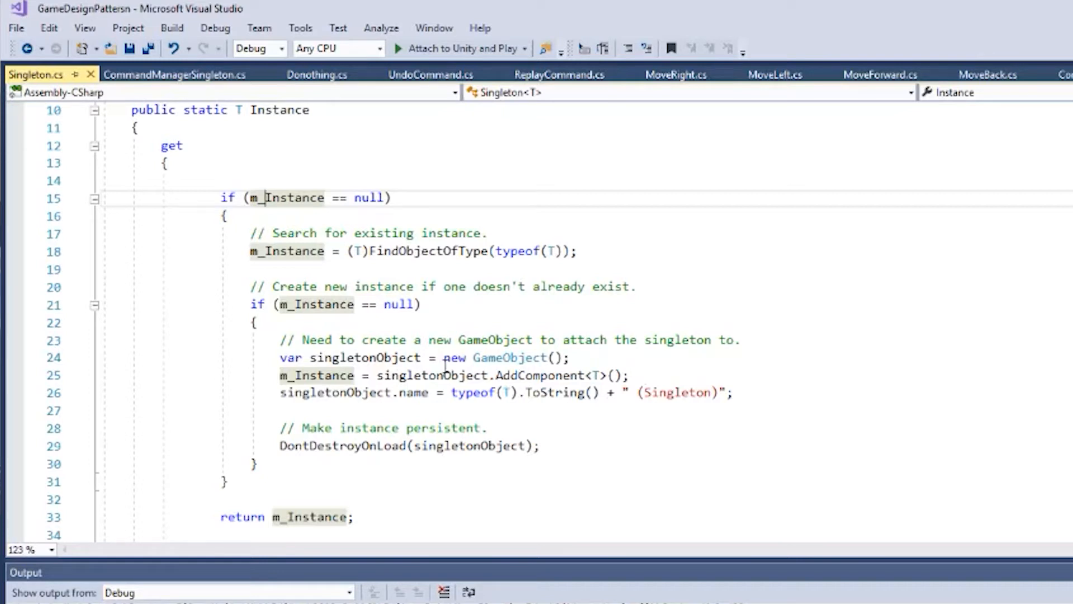
scroll(down, 3)
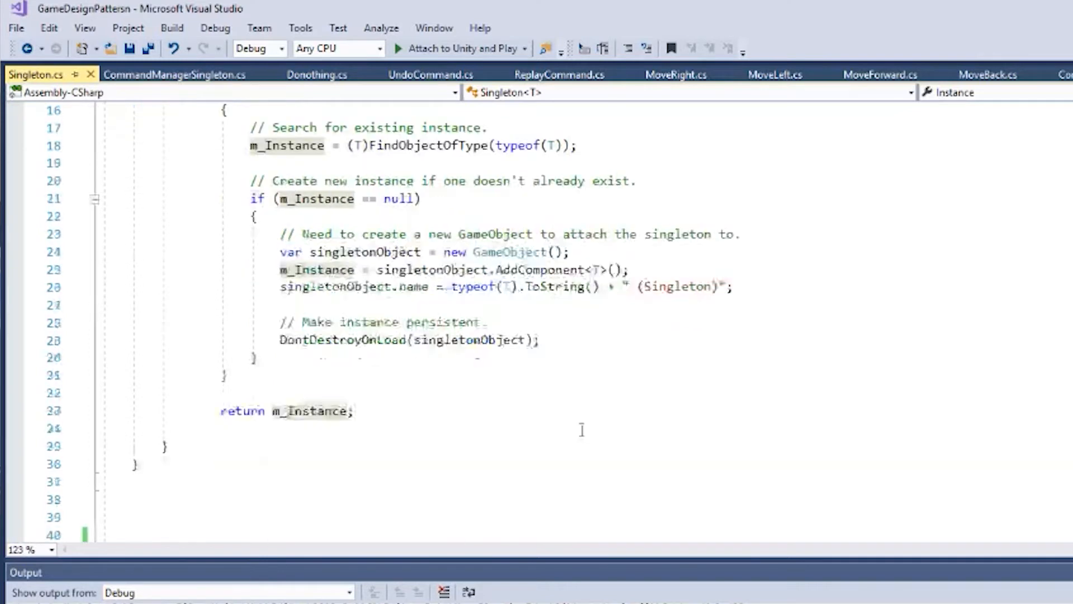
triple_click(407, 340)
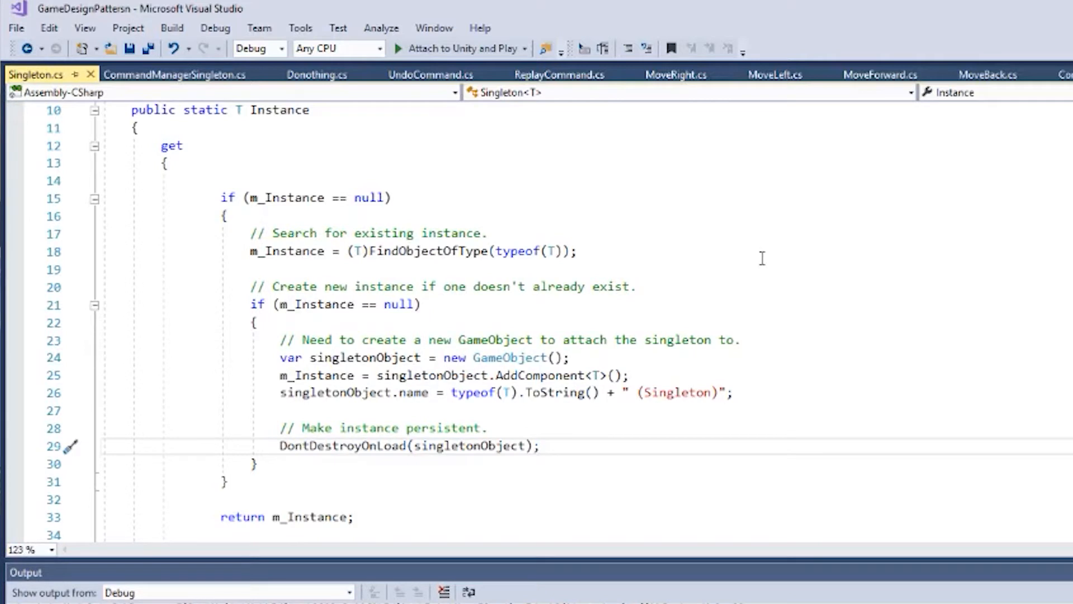
click(266, 445)
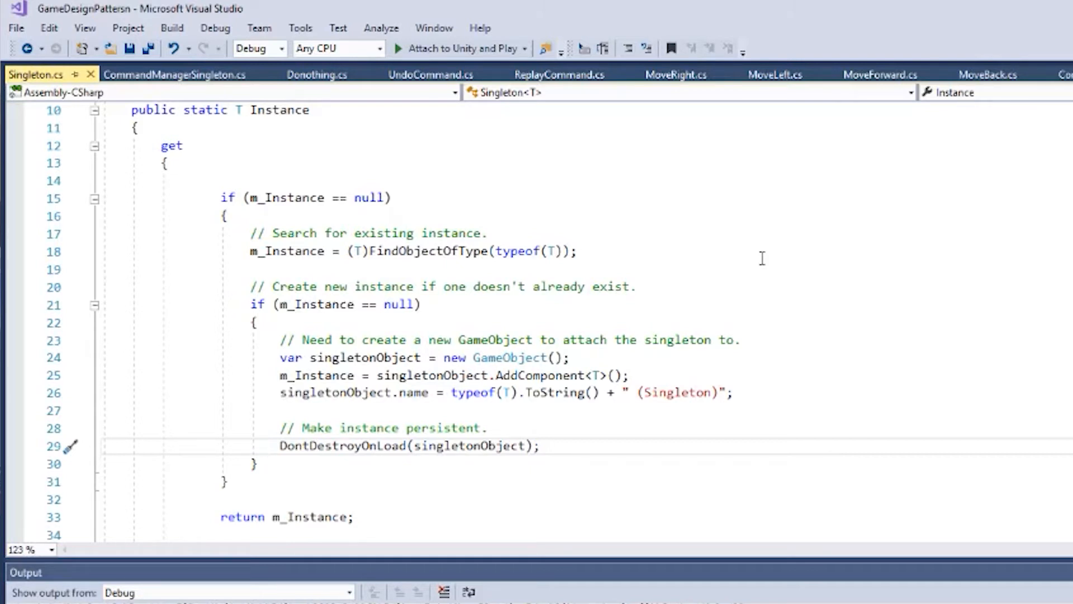
mouse_move(919, 130)
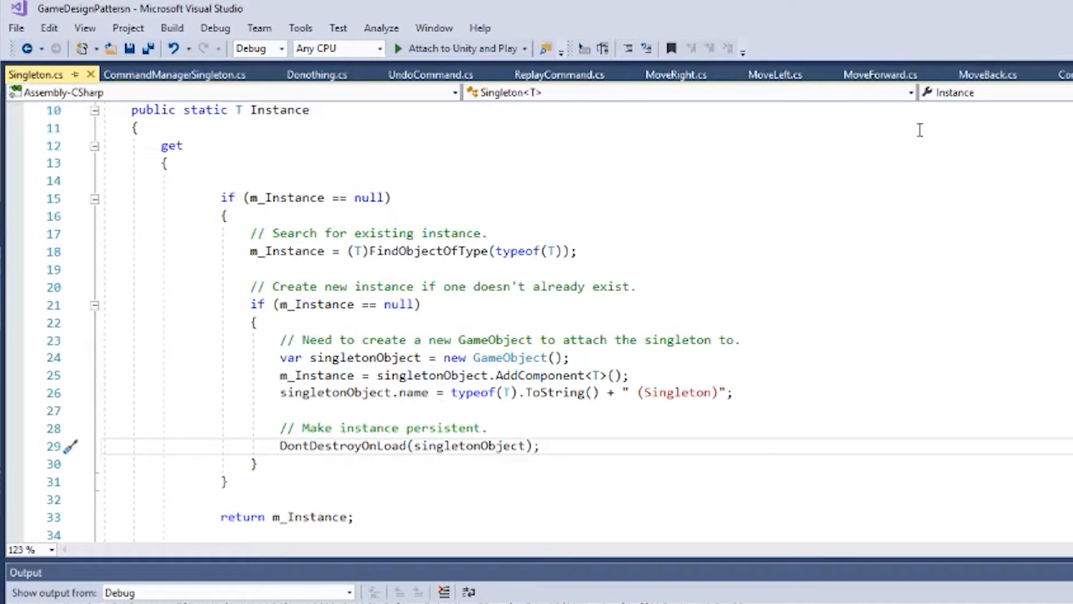
click(174, 74)
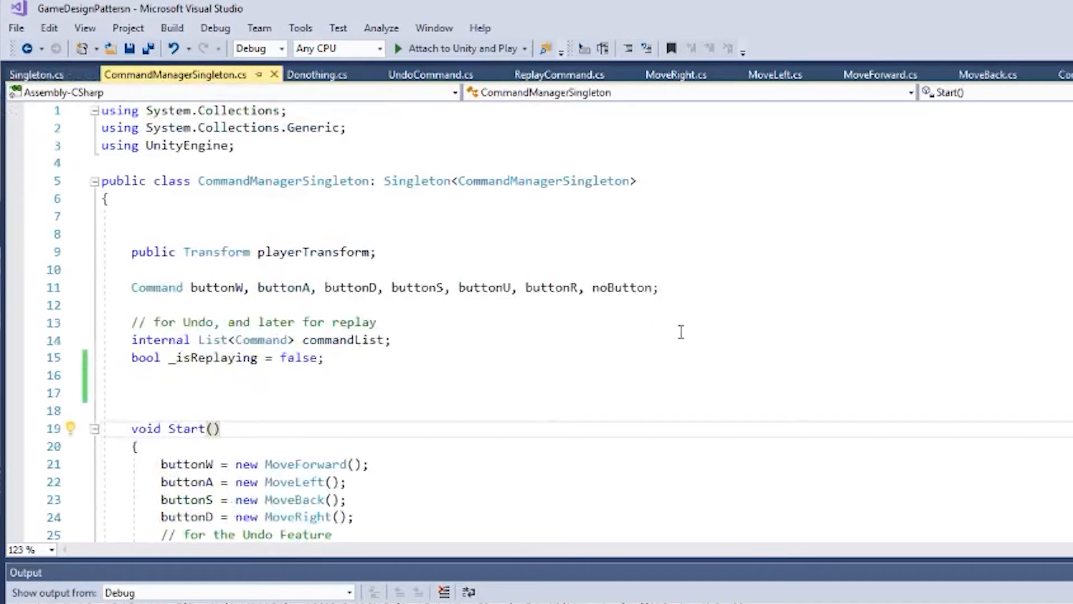
double_click(331, 181)
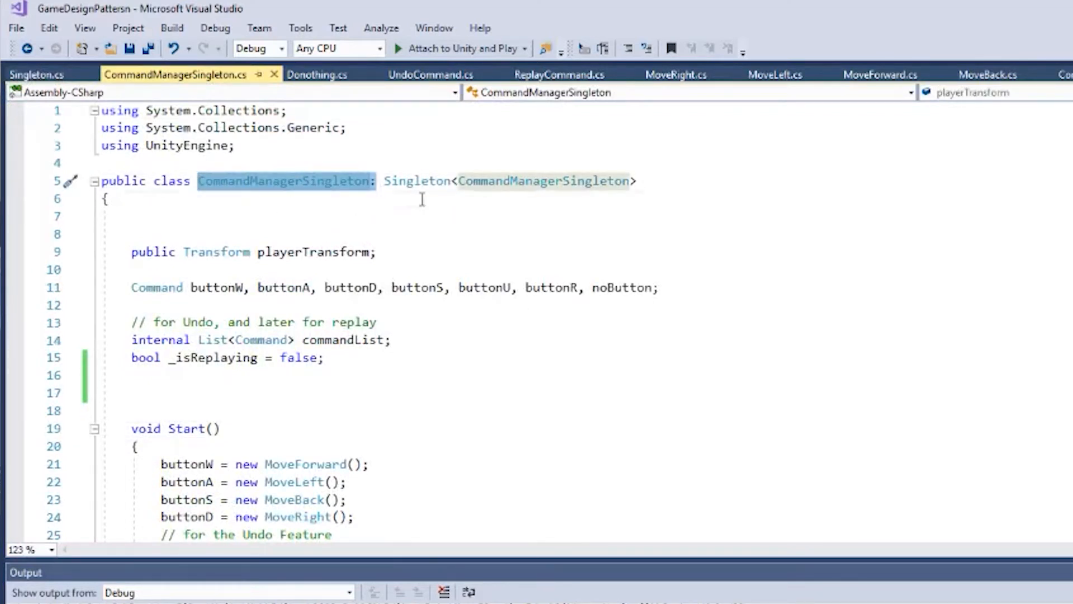
click(485, 288)
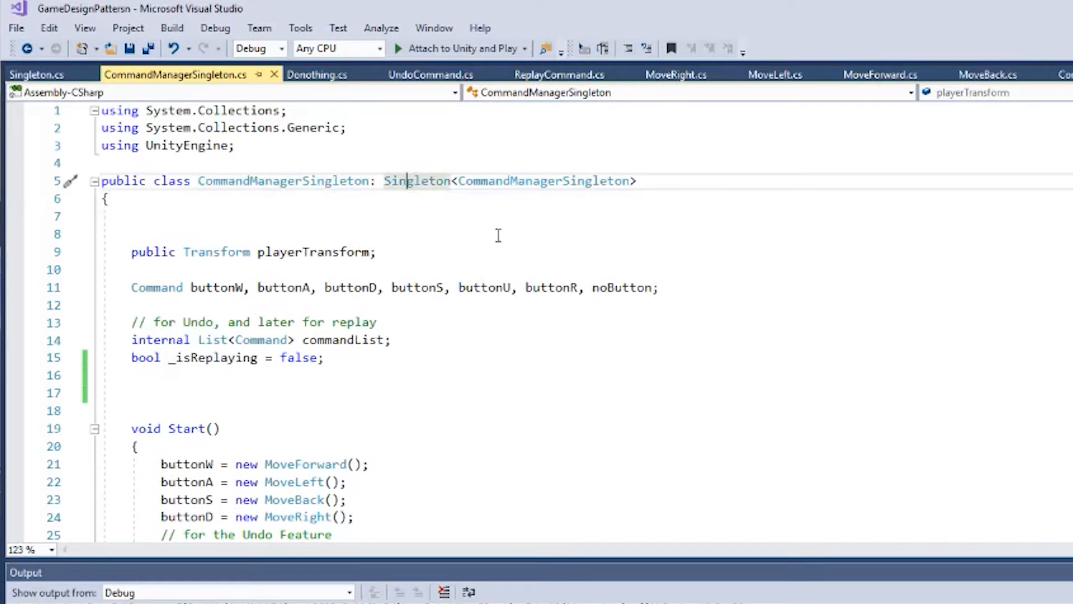
mouse_move(416, 181)
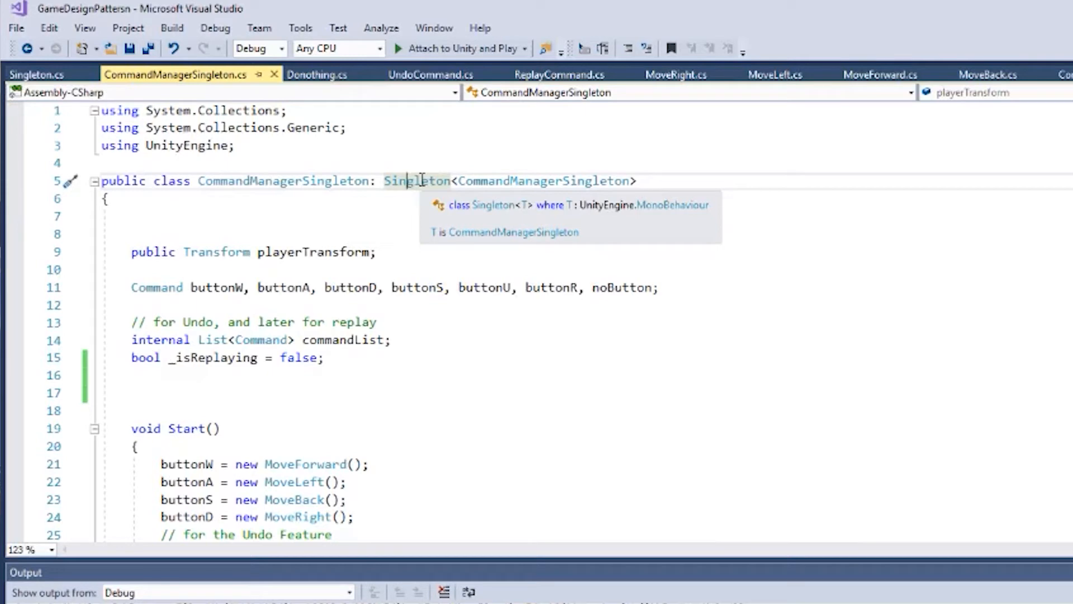
scroll(down, 3)
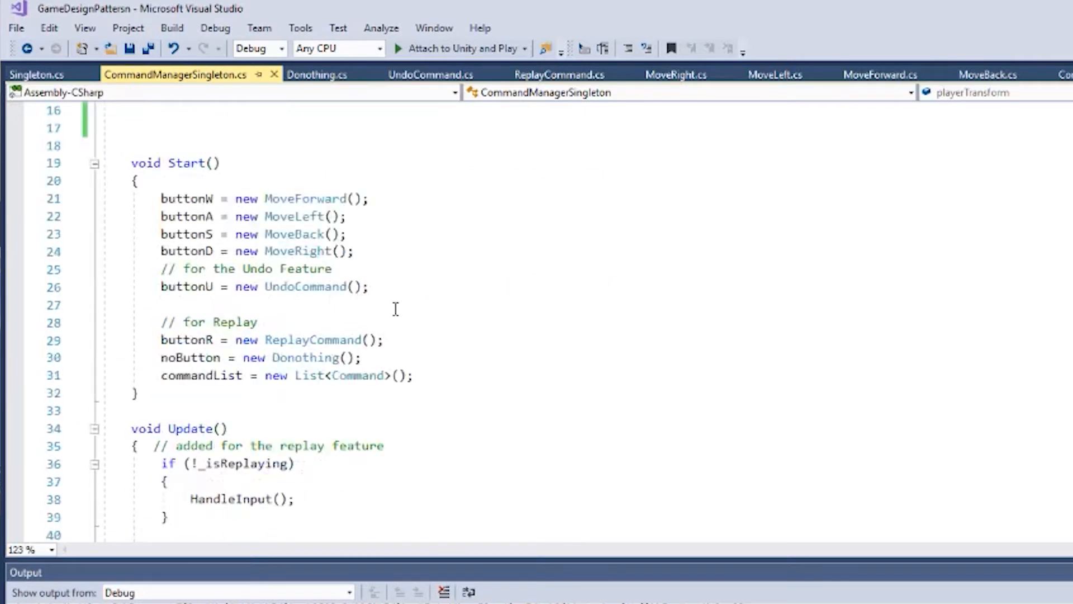
scroll(down, 3)
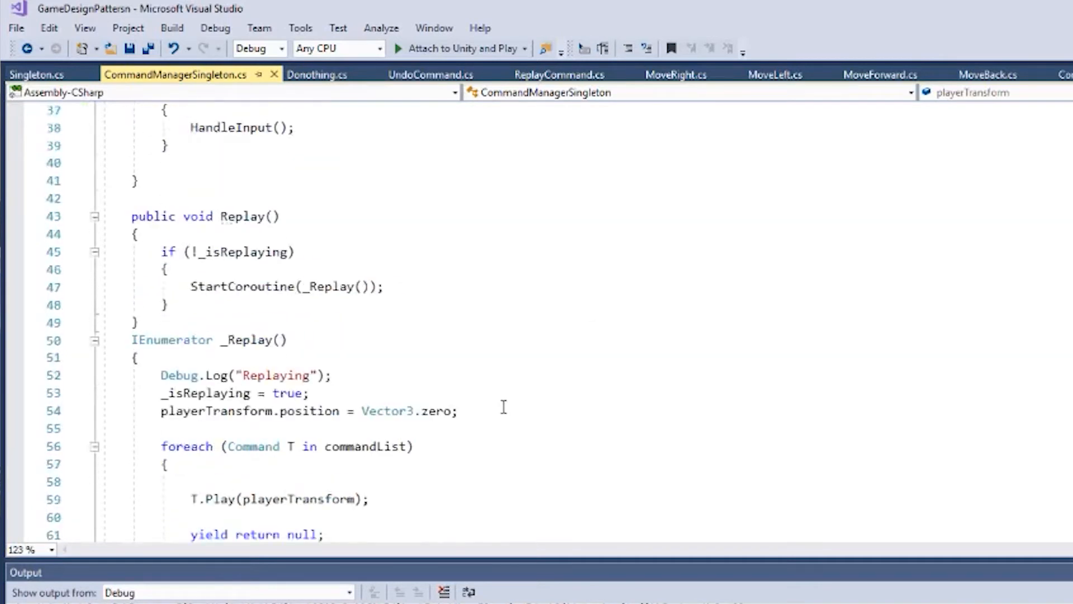
scroll(up, 3)
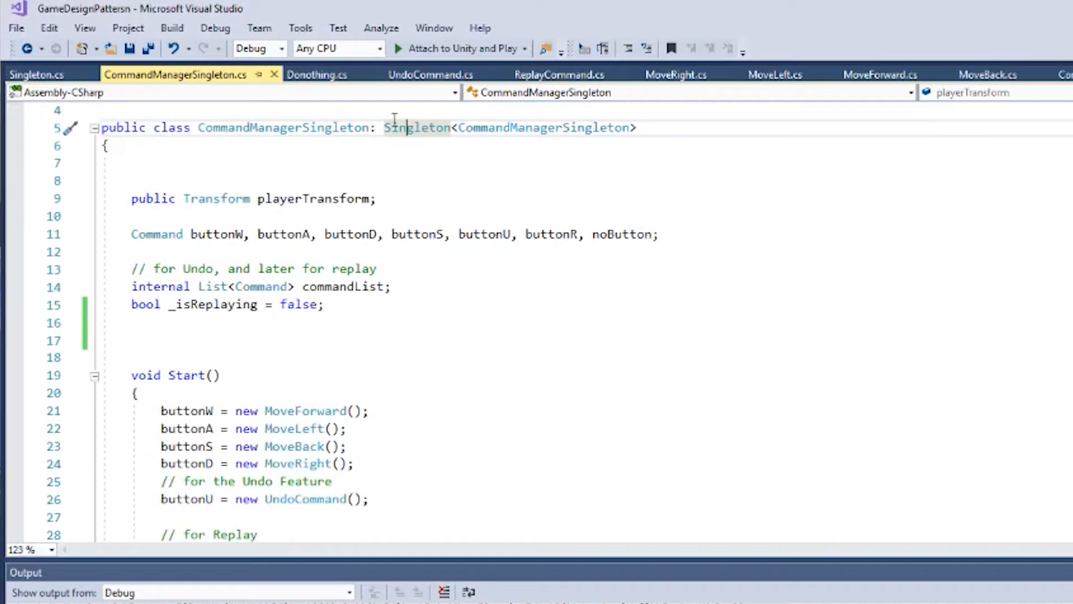
scroll(down, 3)
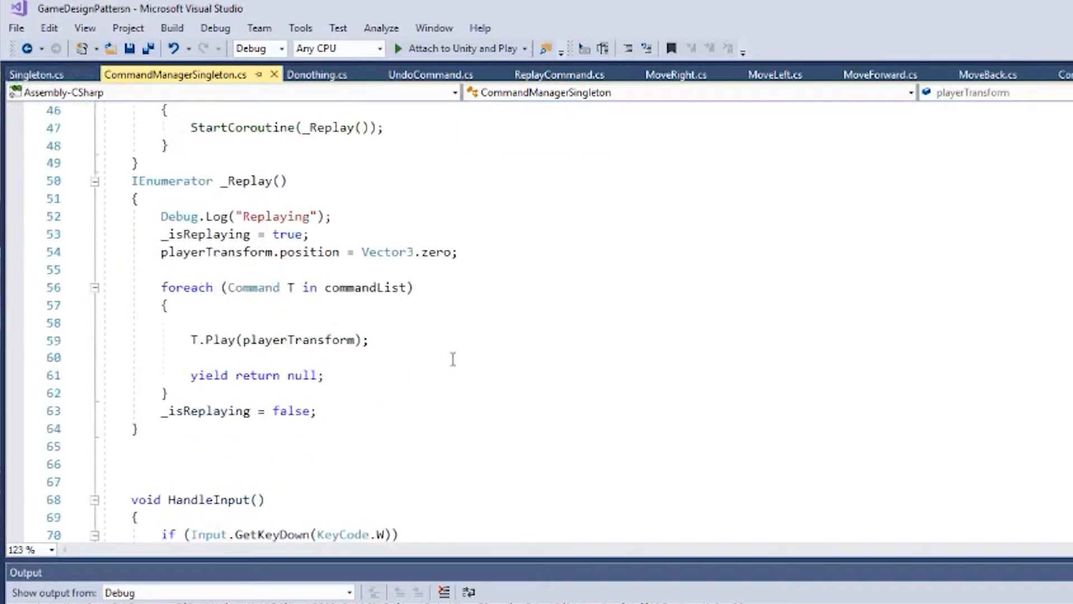
scroll(down, 3)
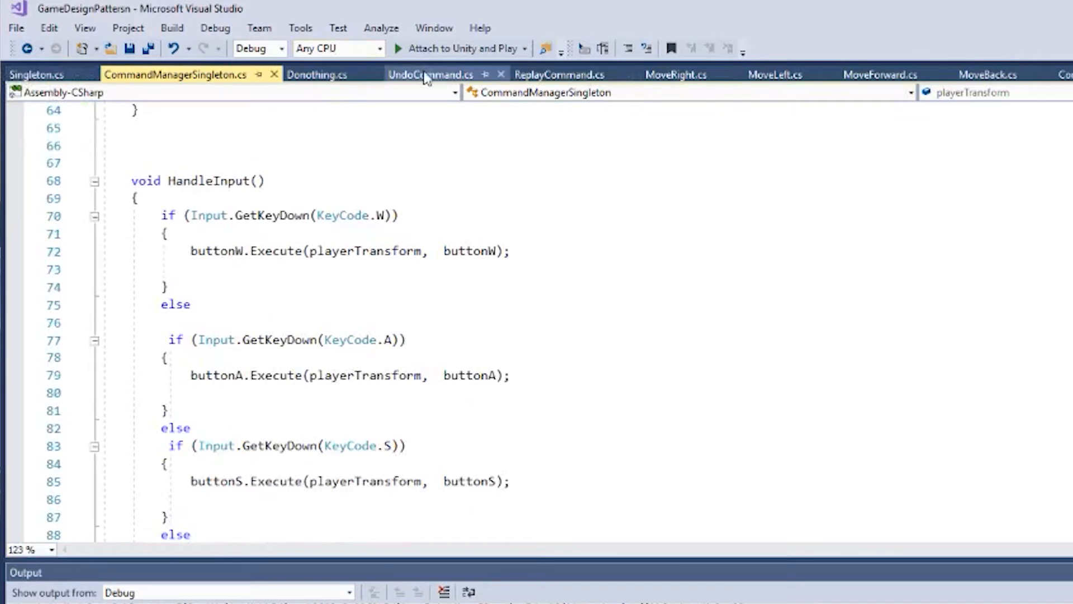
Glance at UndoCommand.cs, then view MoveRight.cs at its commandList add line
click(430, 74)
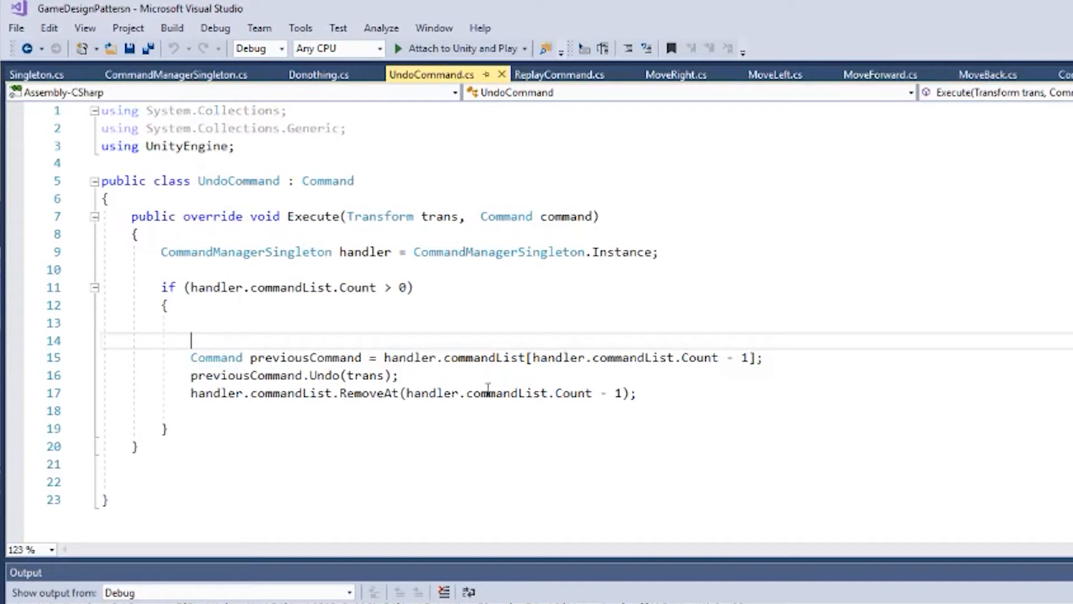
mouse_move(567, 98)
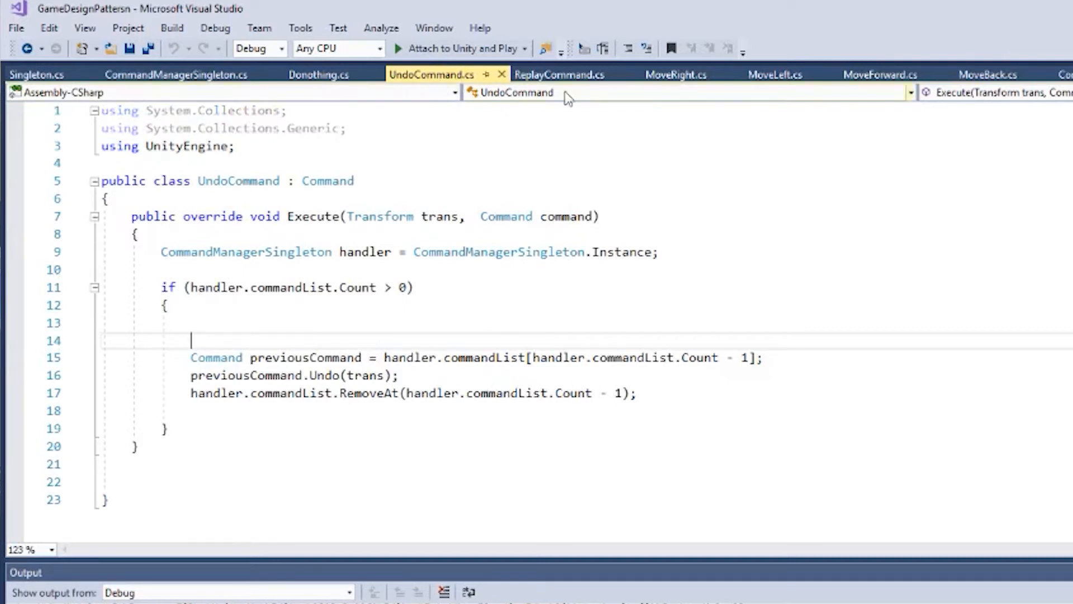
click(676, 74)
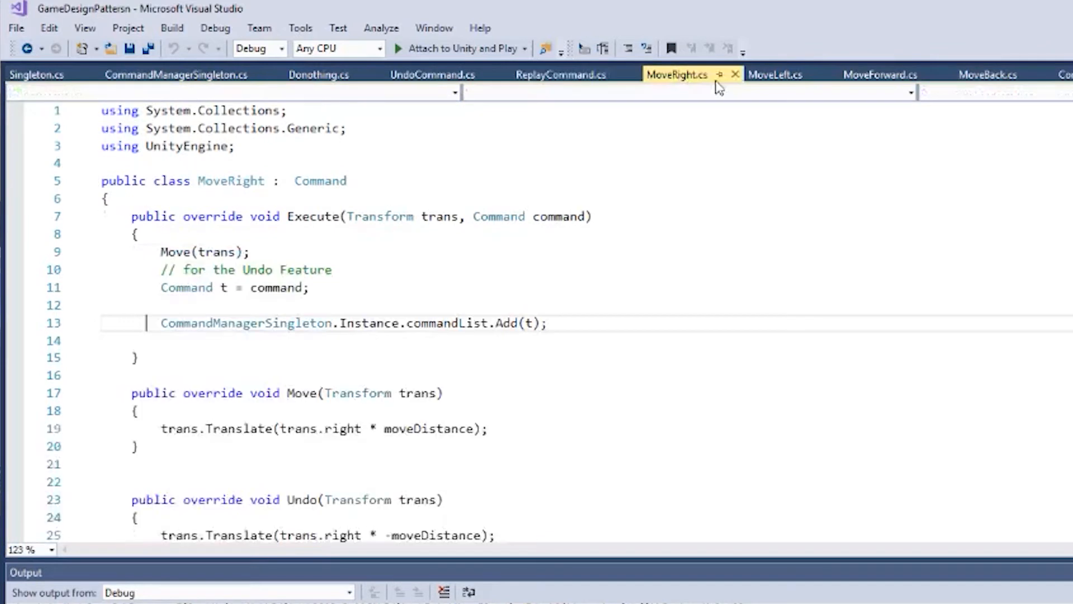
click(558, 323)
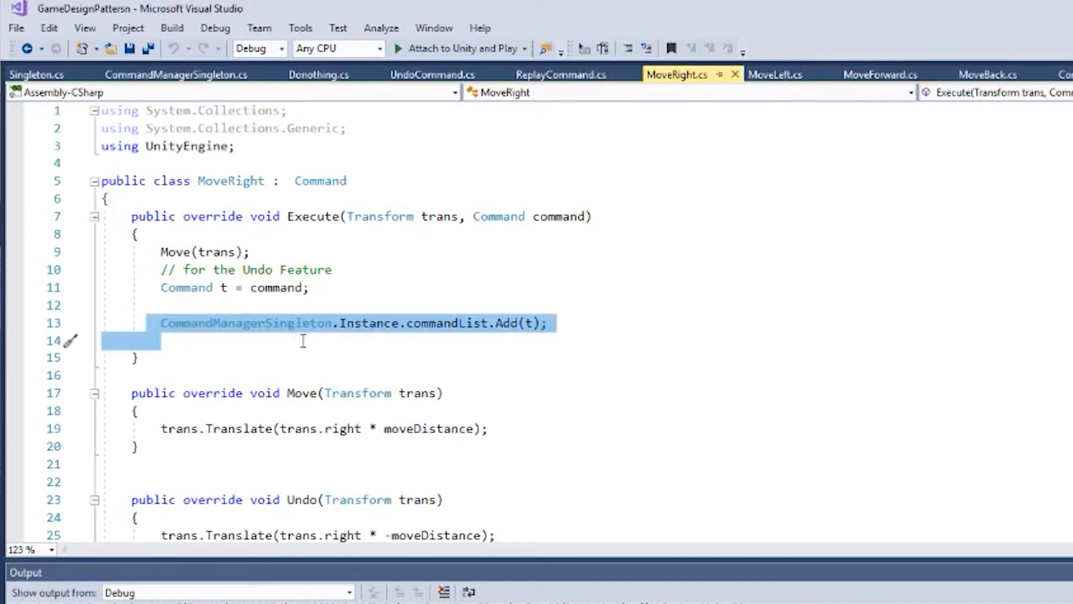
Mark MoveRight's commandList line using CommandManagerSingleton.Instance, then return to Singleton.cs
click(405, 323)
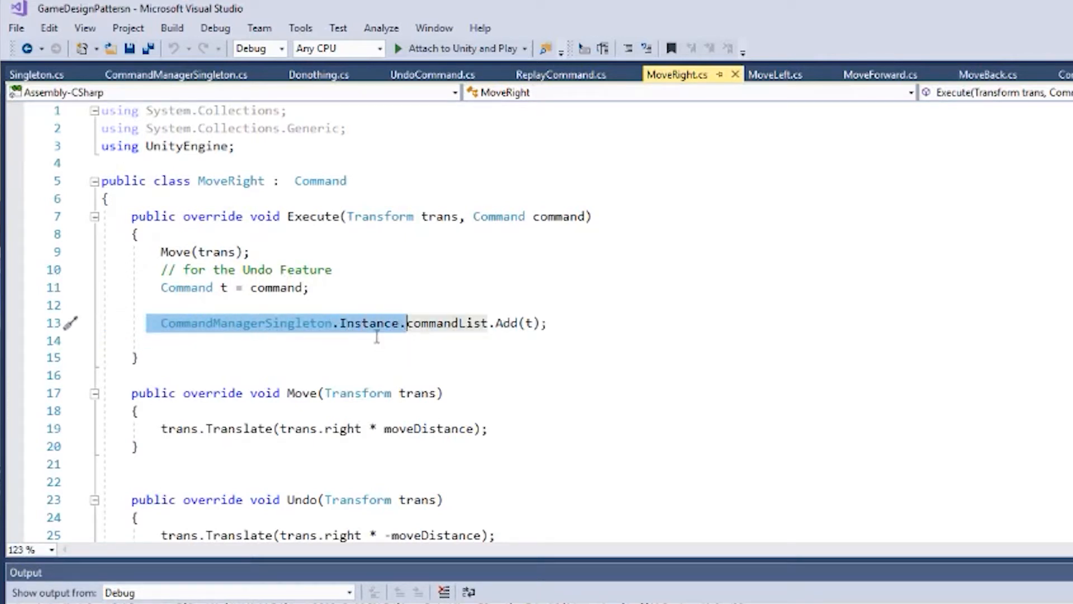
click(36, 74)
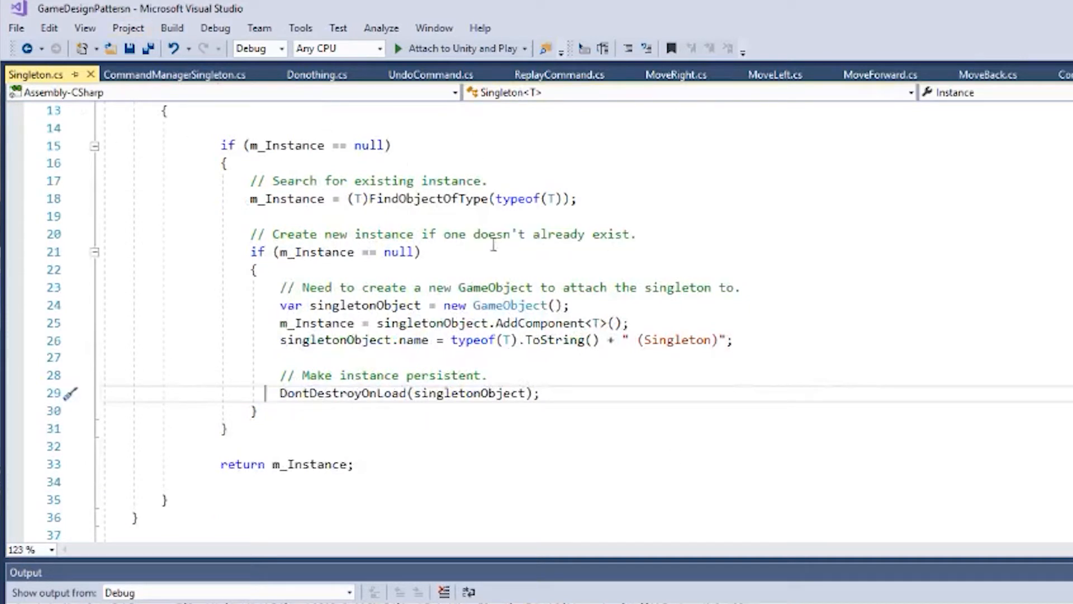
click(174, 73)
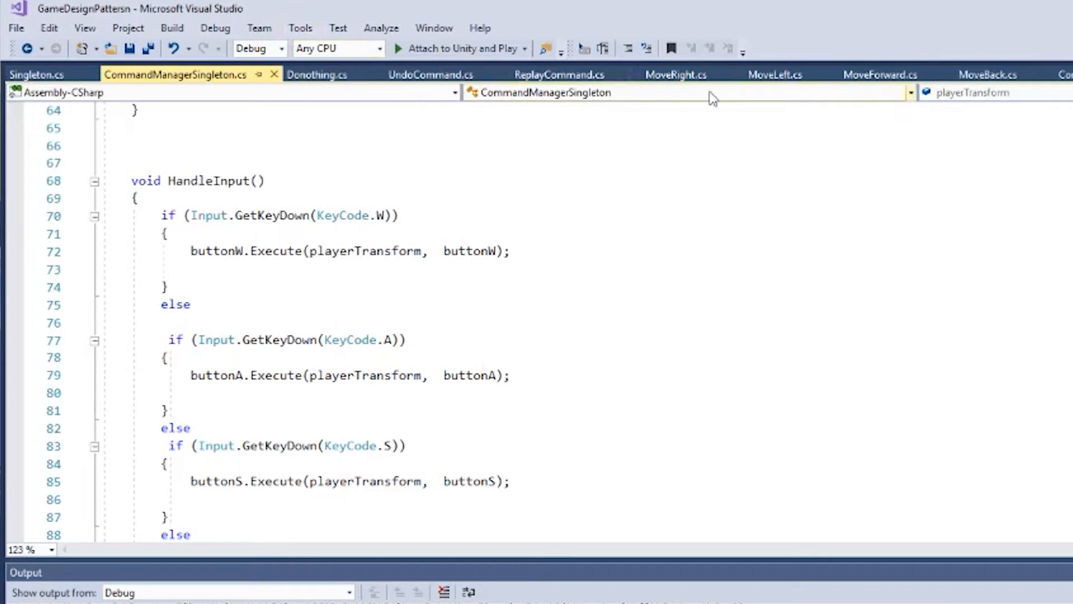
click(676, 73)
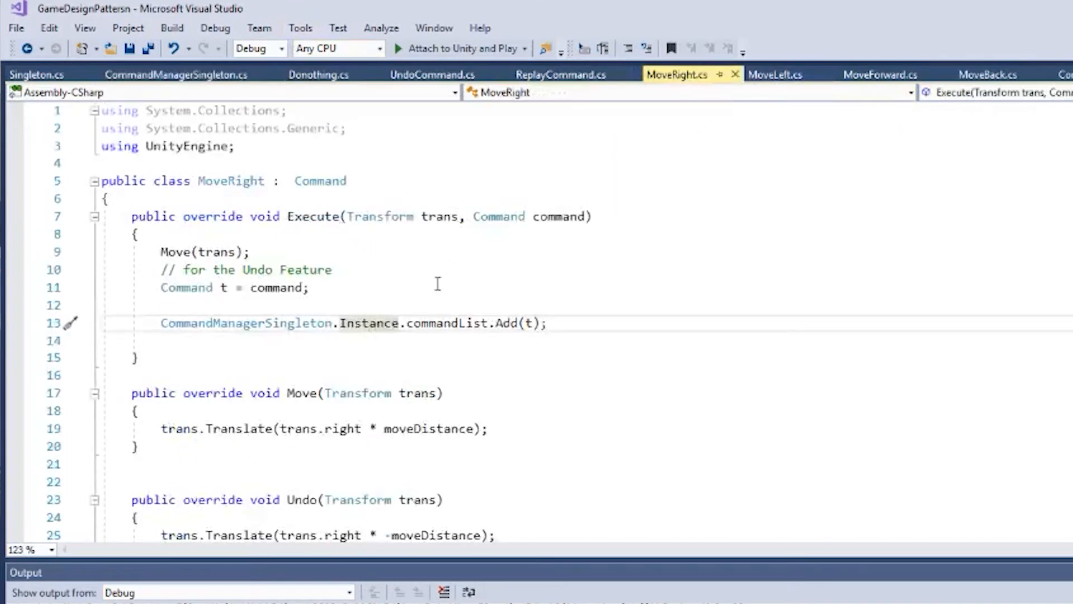
click(548, 323)
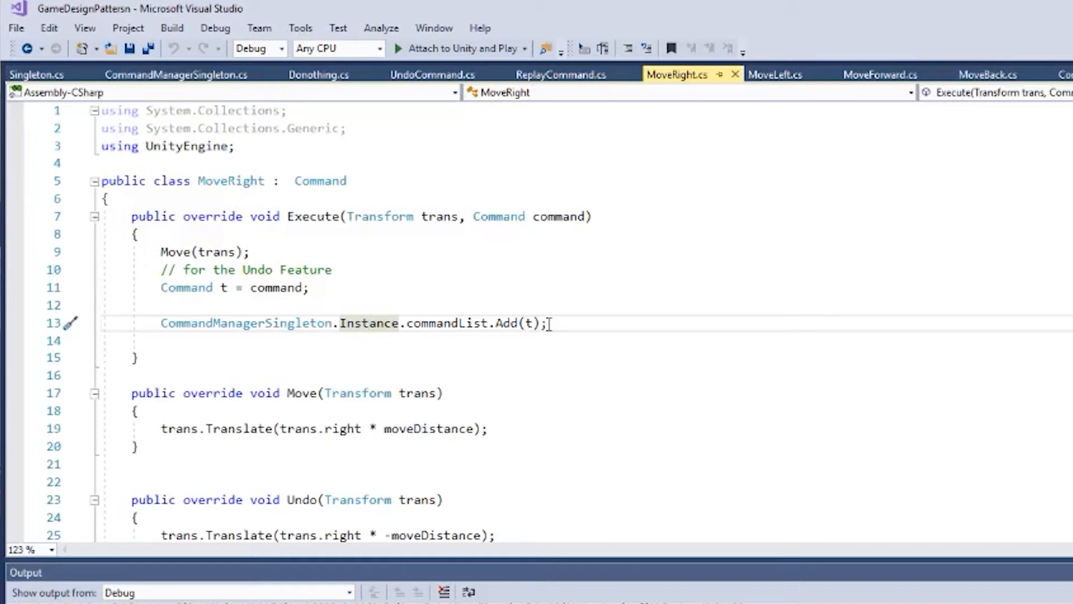
click(174, 74)
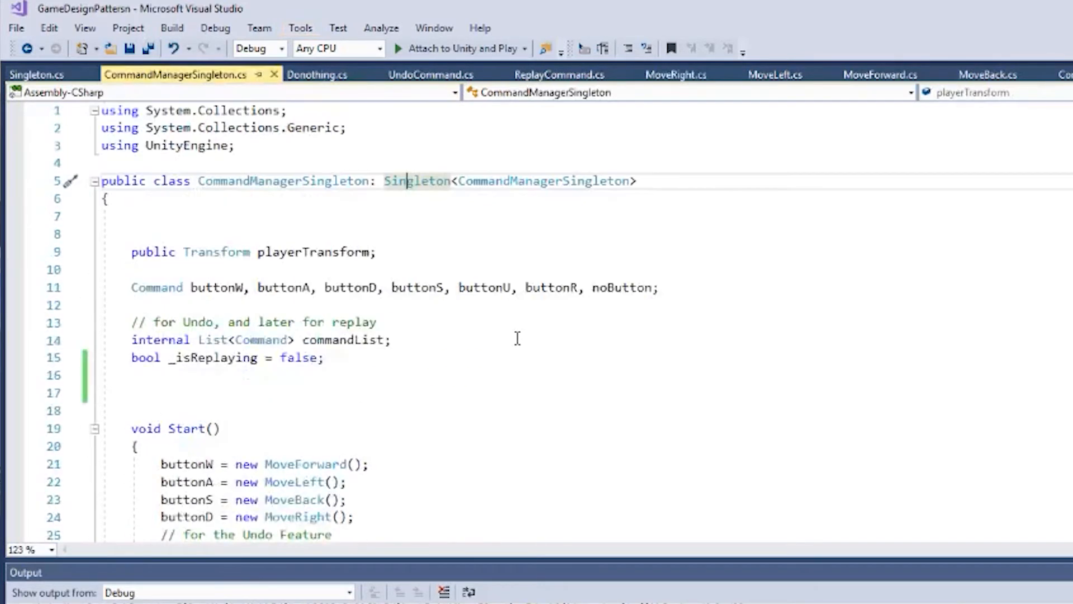
scroll(down, 3)
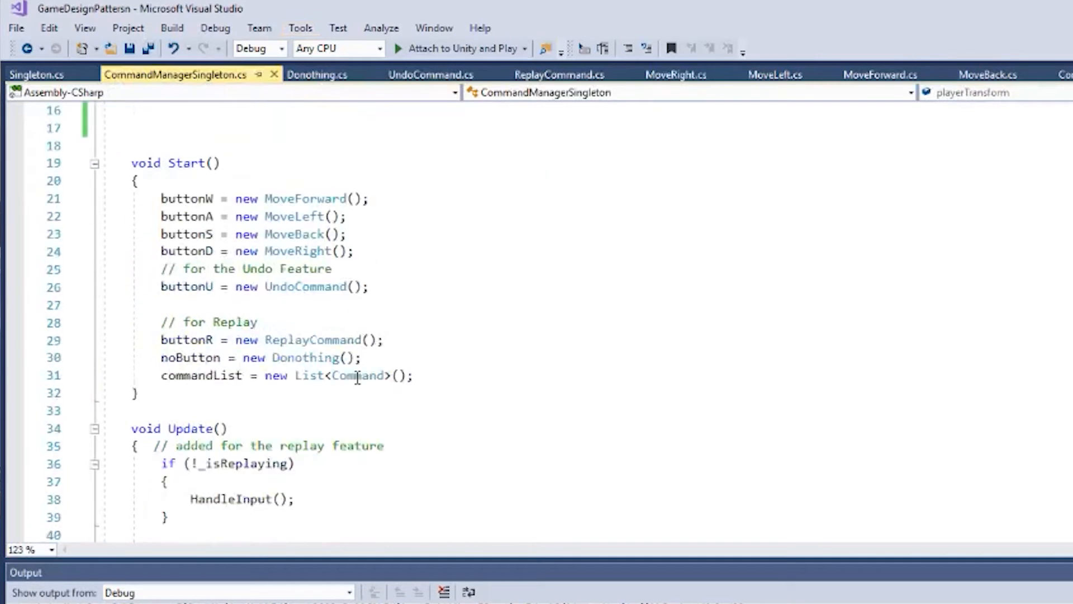
scroll(down, 3)
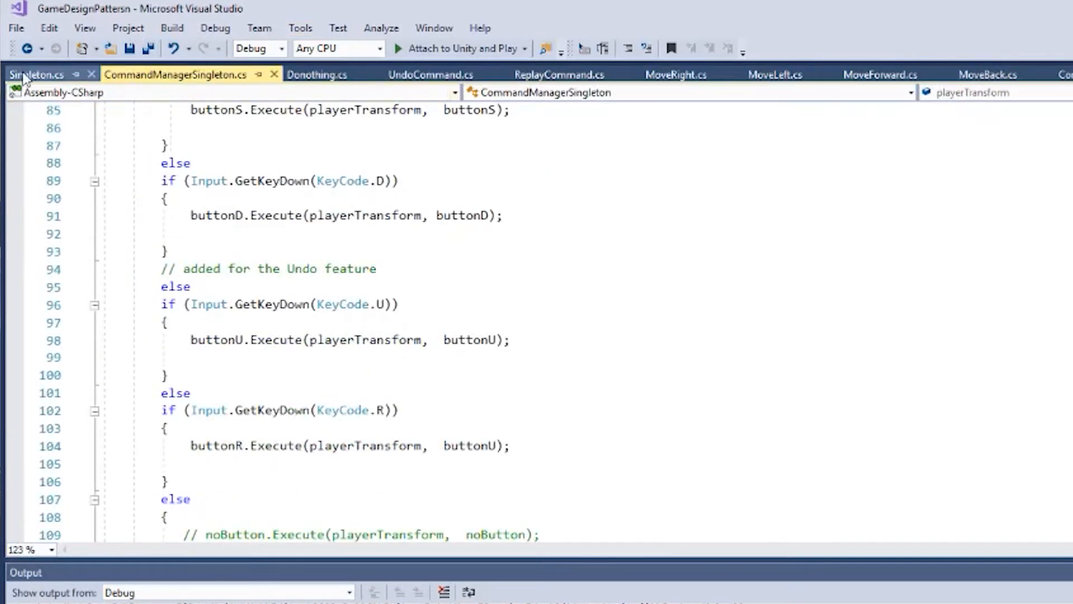
click(36, 74)
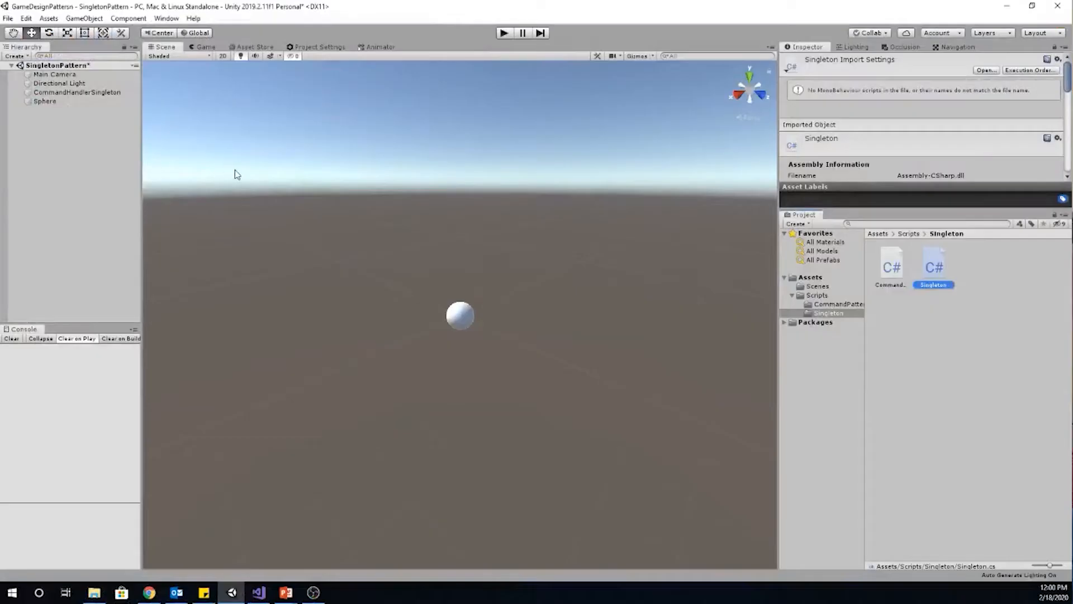
mouse_move(309, 74)
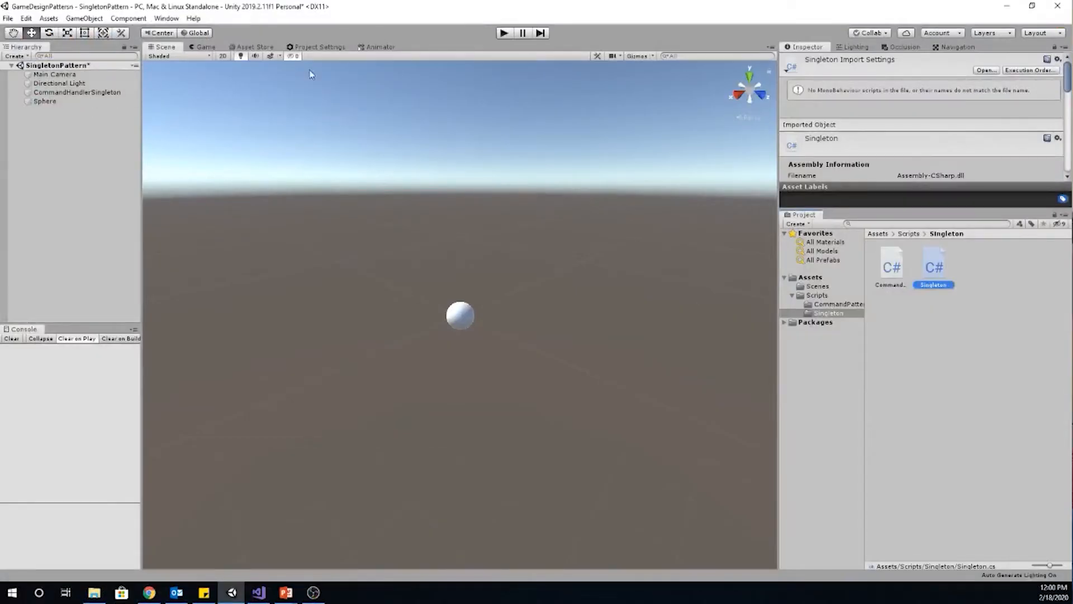
mouse_move(320, 39)
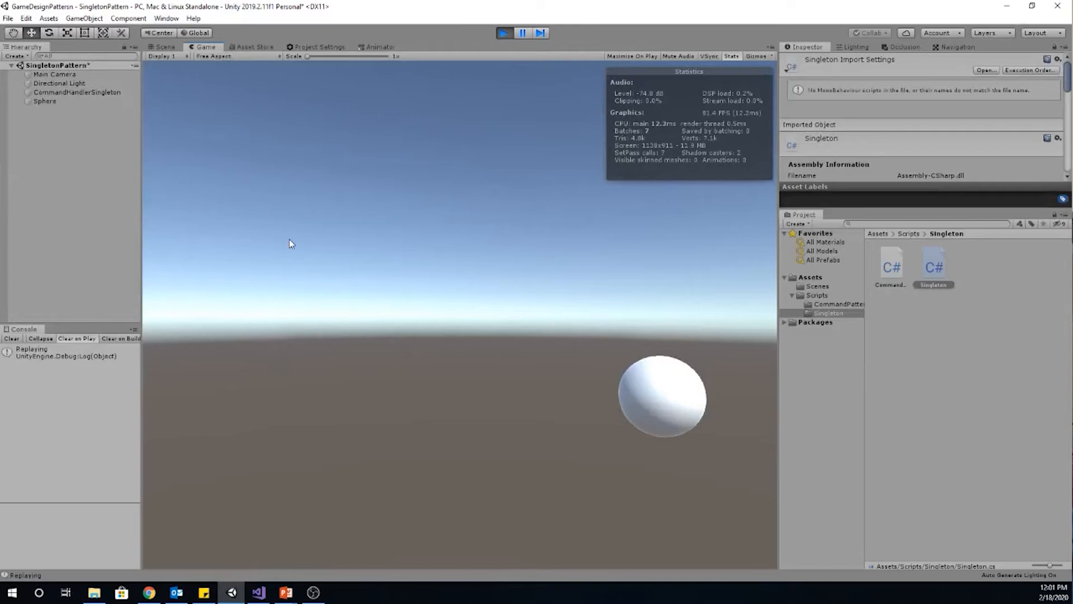
Play the SingletonPattern scene in Unity to test movement and R replay
click(162, 47)
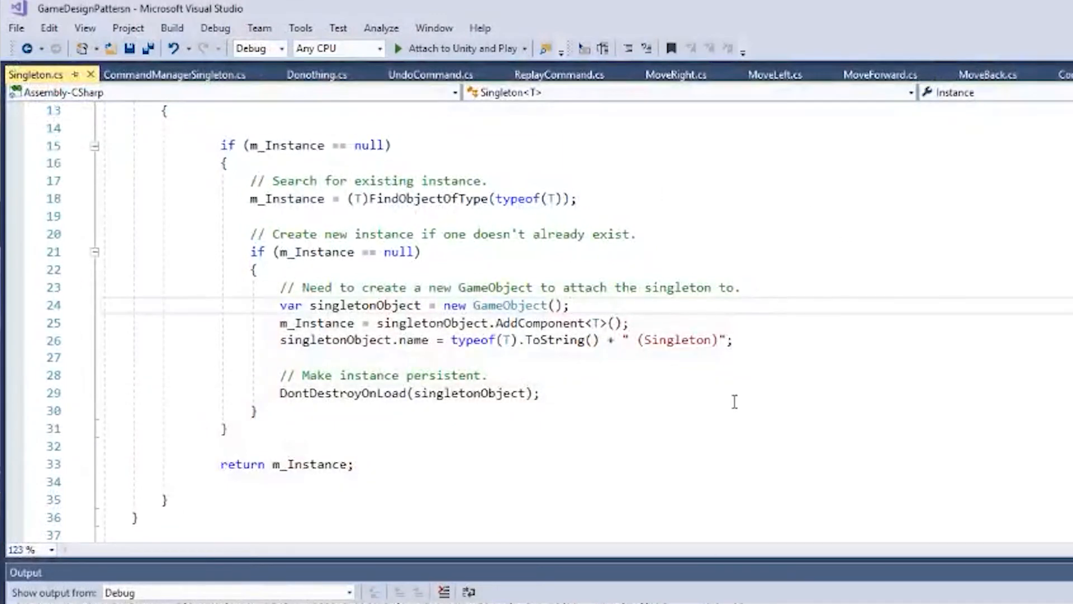
scroll(down, 3)
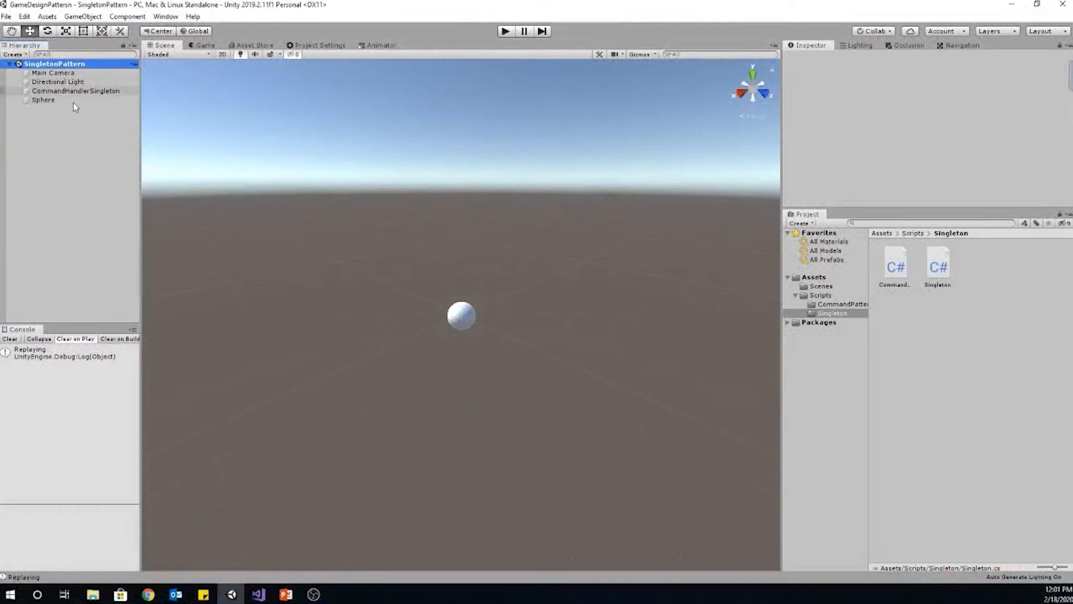
click(75, 90)
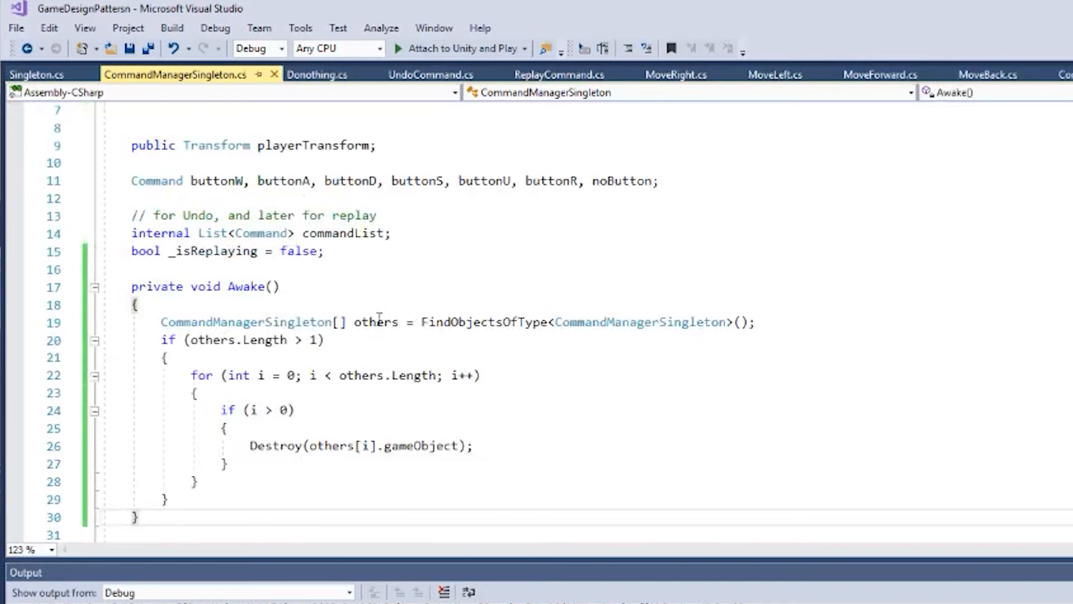
Scroll through Awake's FindObjectsOfType call and Destroy loop in CommandManagerSingleton.cs
scroll(down, 3)
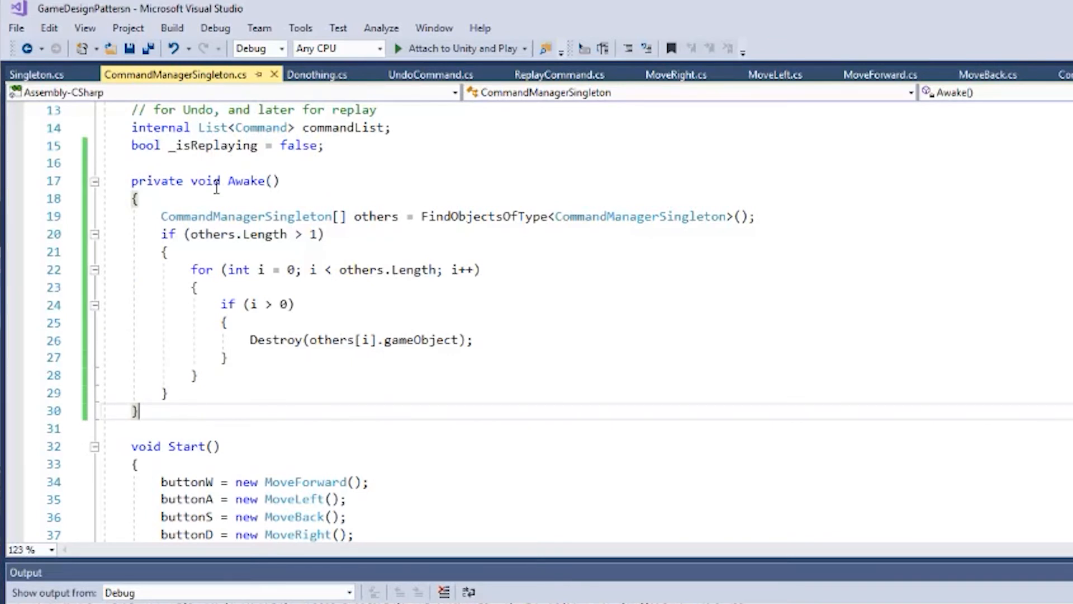
mouse_move(125, 313)
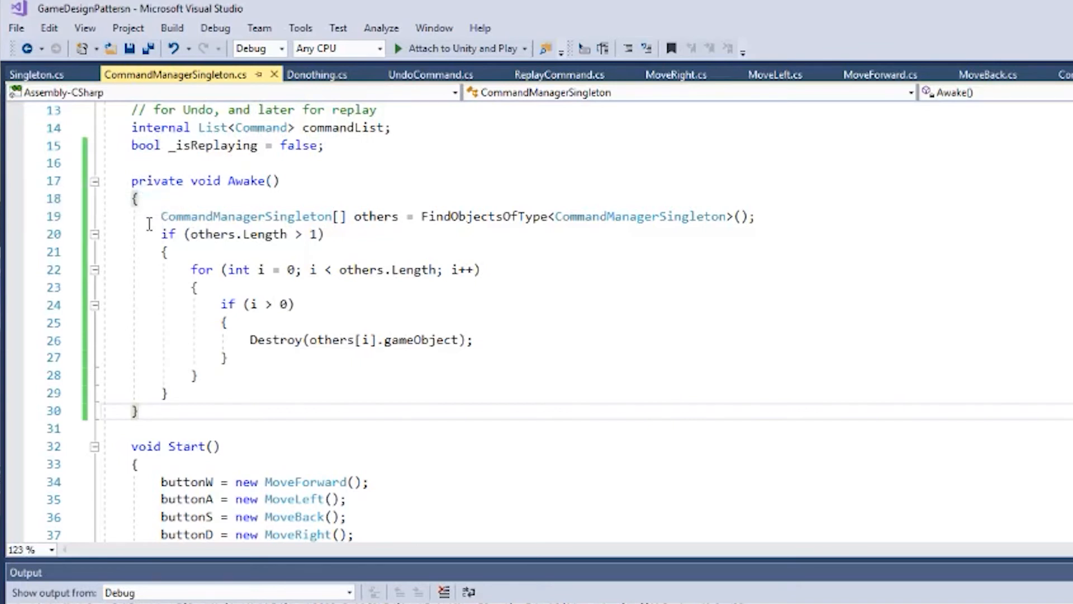
mouse_move(505, 241)
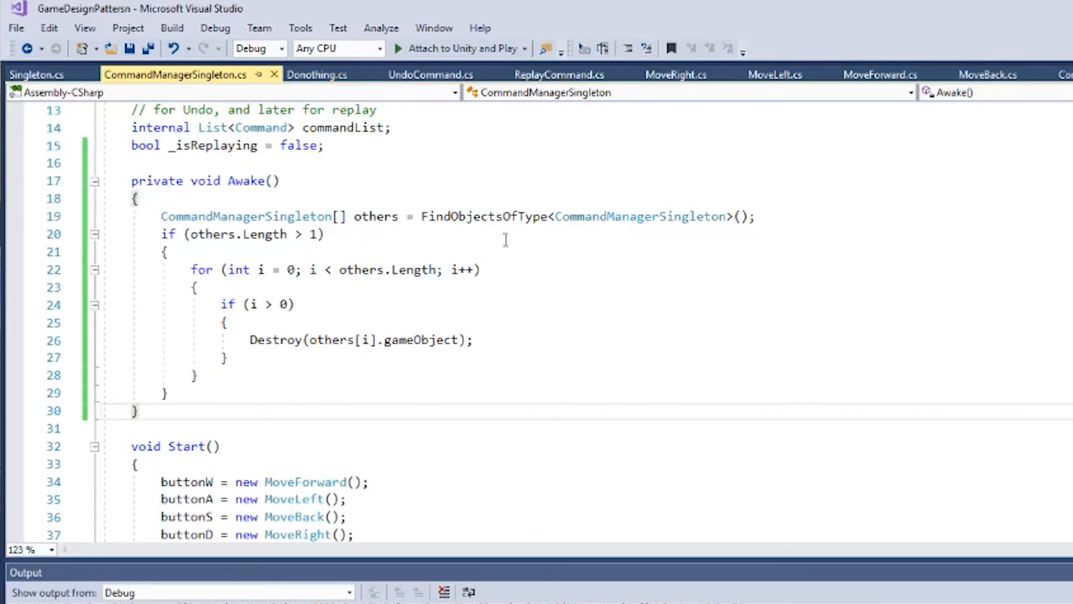
mouse_move(664, 216)
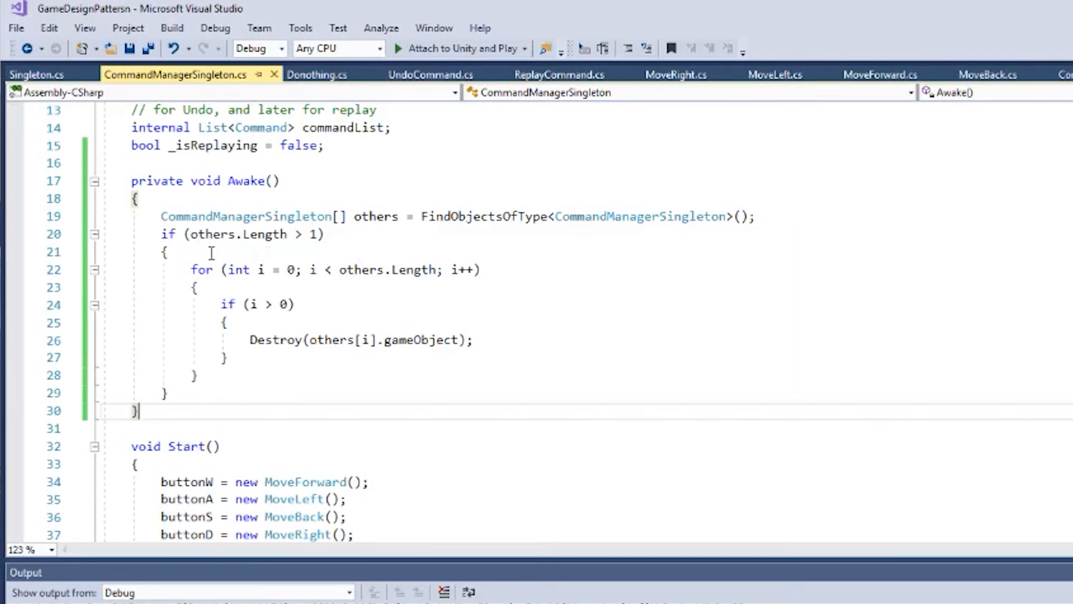
mouse_move(259, 320)
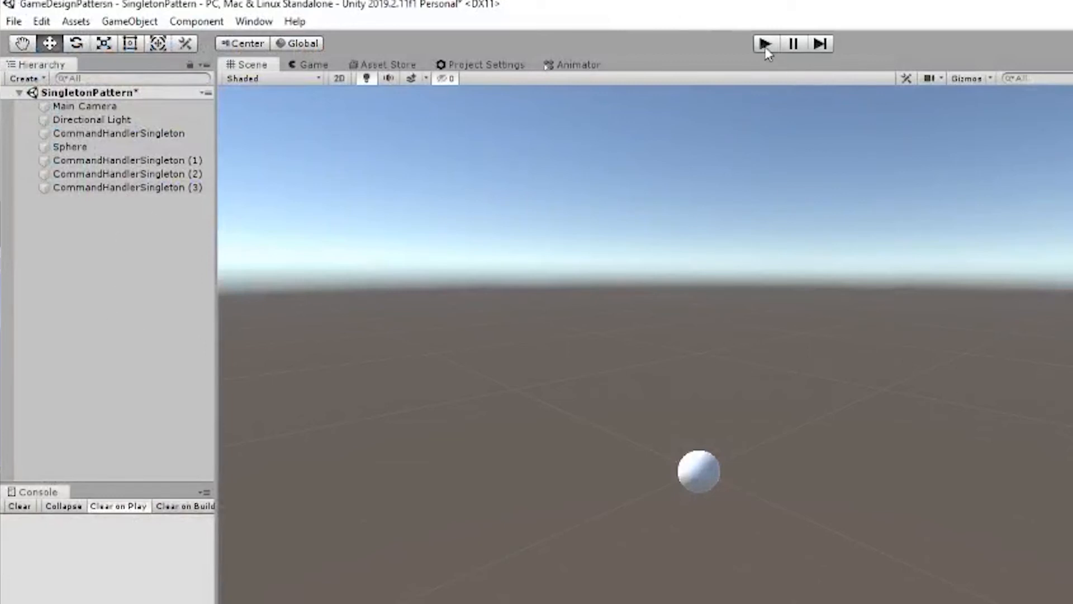
mouse_move(765, 43)
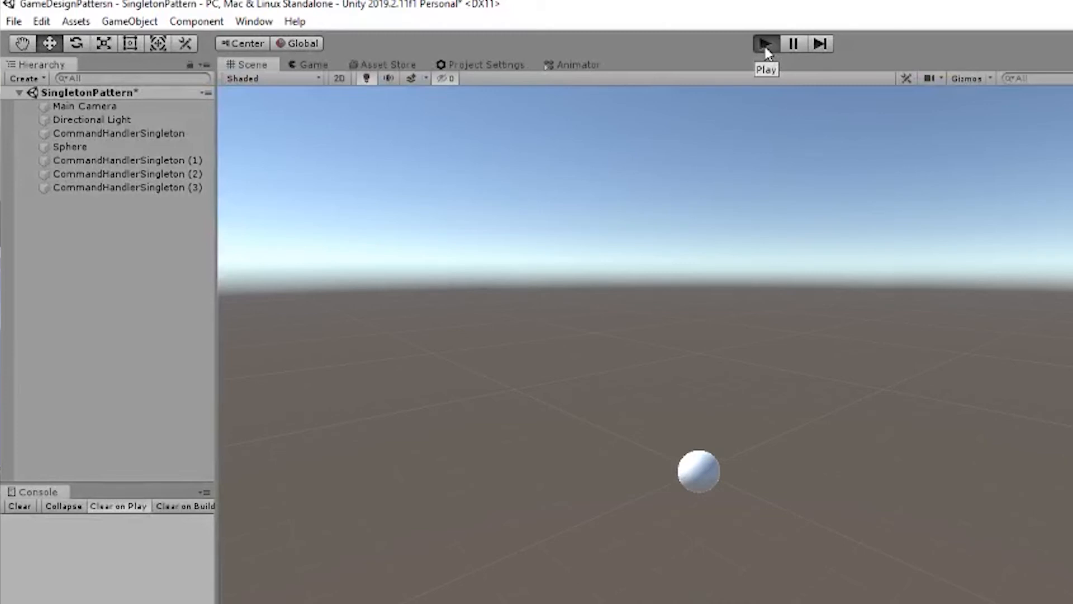
Play the scene and select the surviving CommandHandlerSingleton (3) in the Hierarchy
click(764, 43)
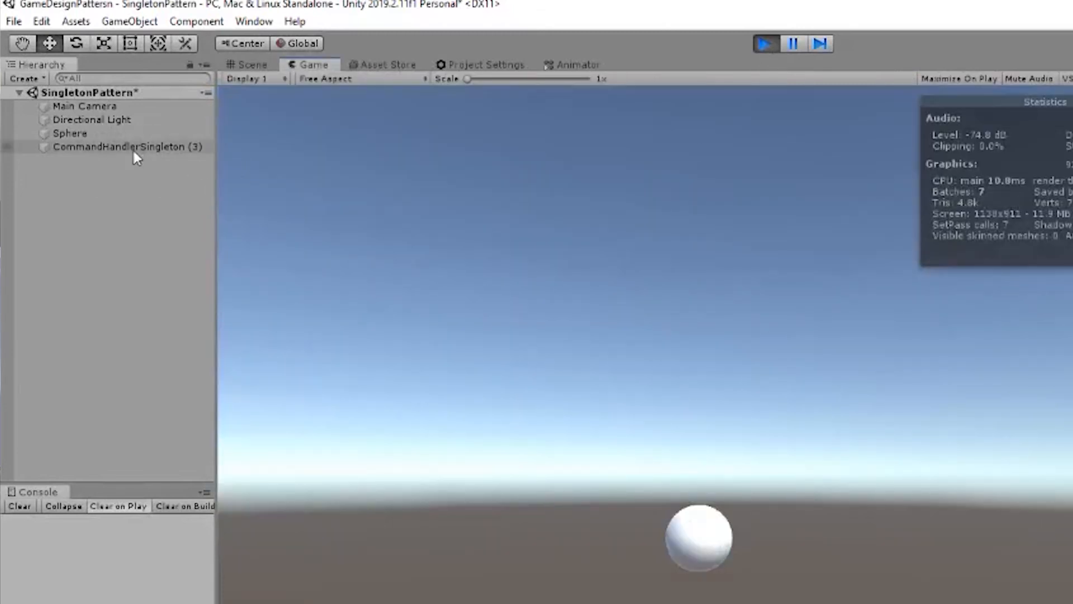
click(126, 147)
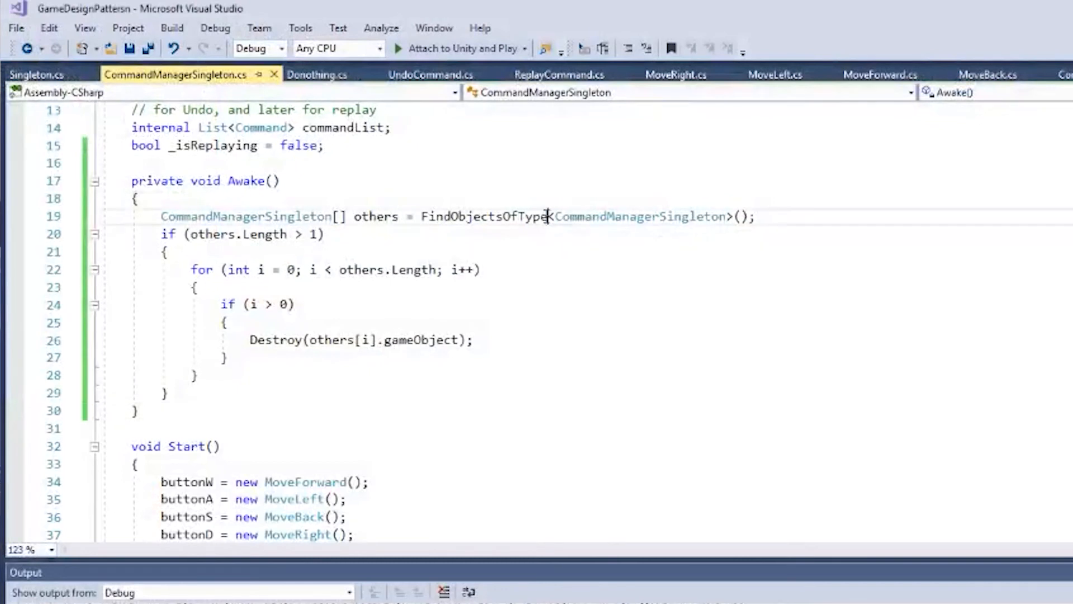
Select the FindObjectsOfType call inside the Awake method
double_click(483, 216)
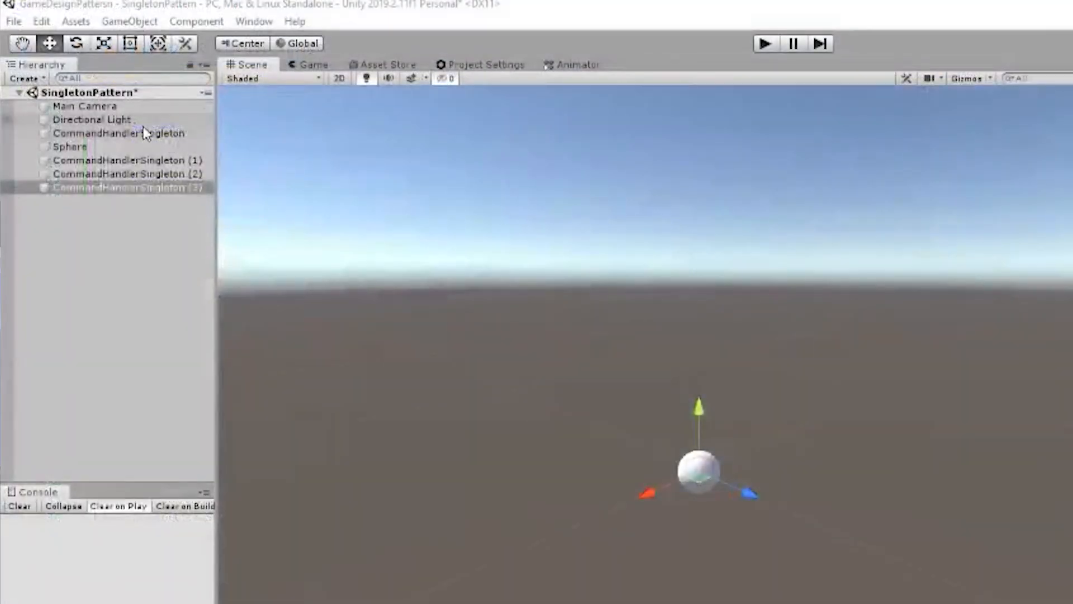
Select CommandHandlerSingleton (3), the original CommandHandlerSingleton, then (3) again
click(126, 188)
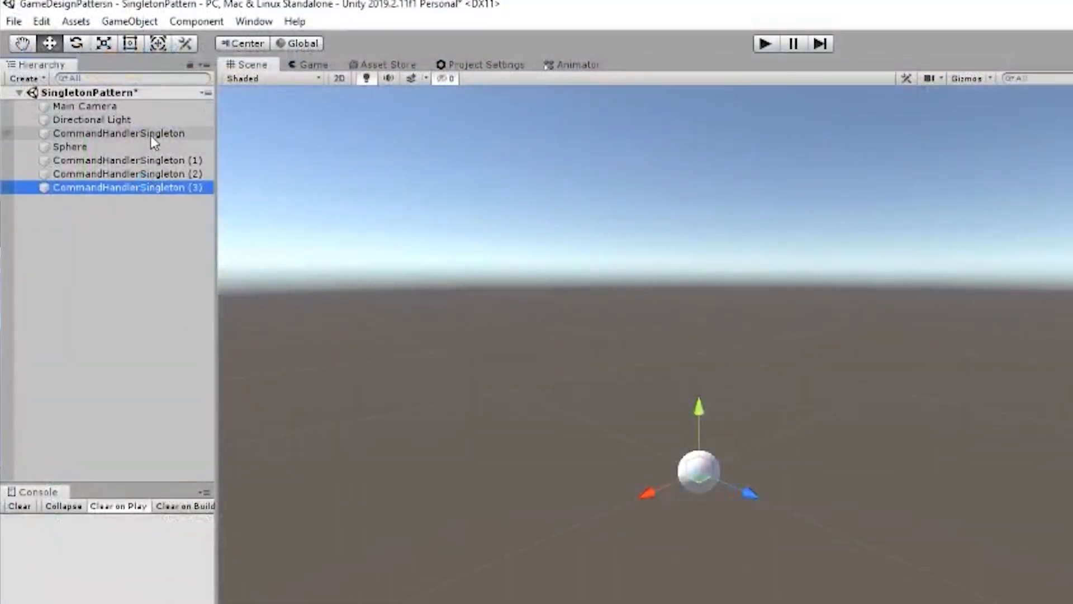
click(119, 133)
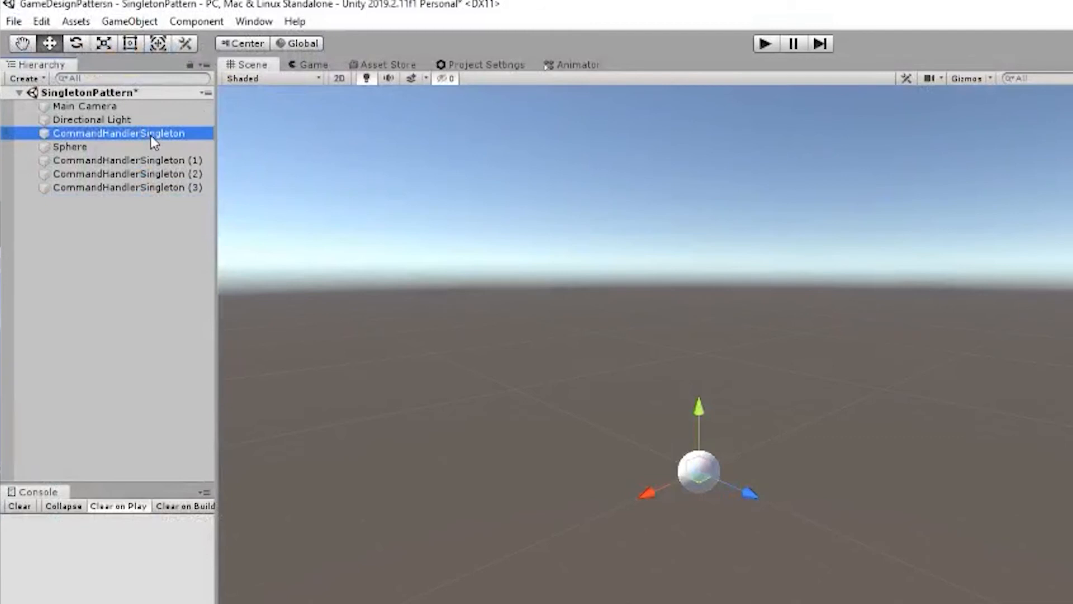
mouse_move(151, 197)
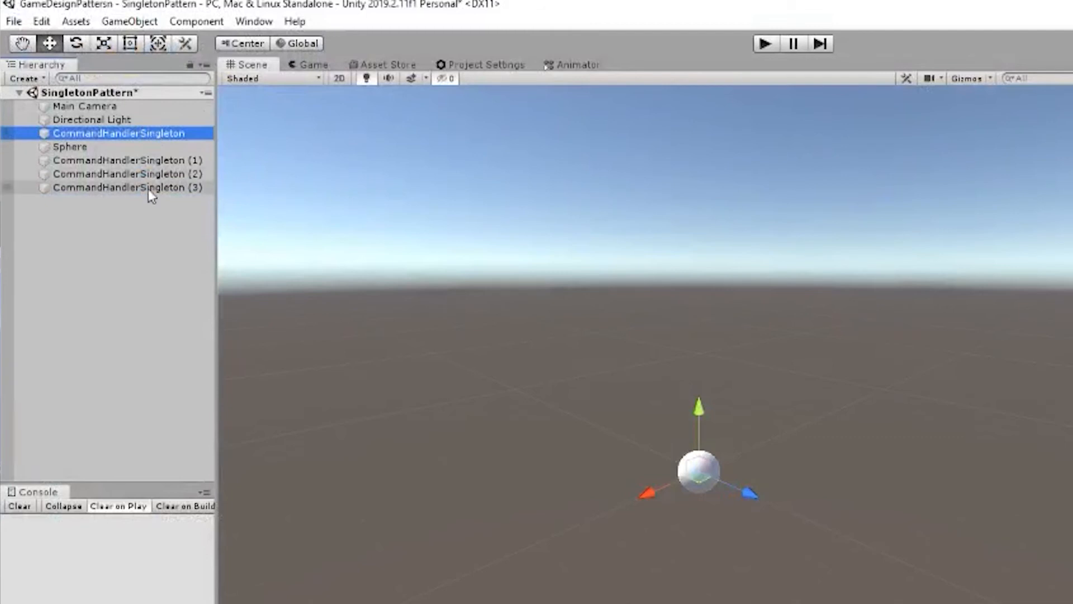
click(127, 188)
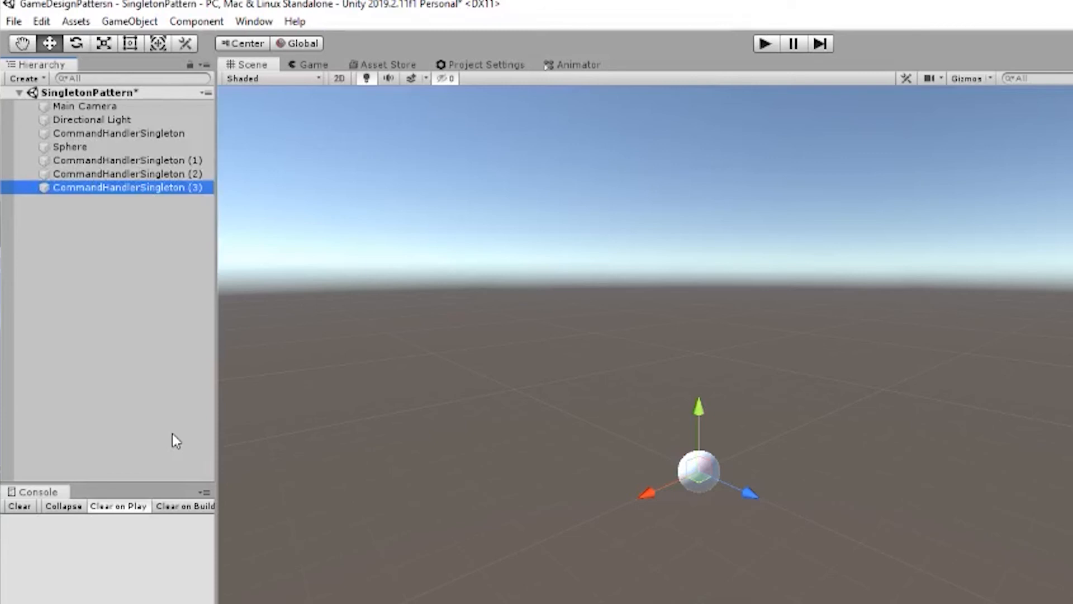
mouse_move(115, 432)
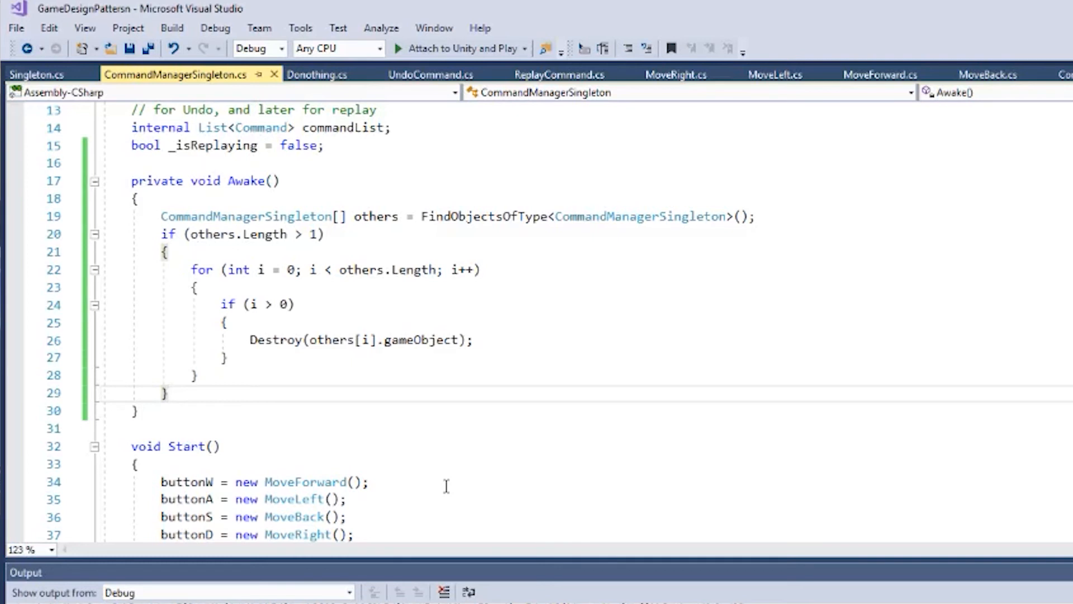
Insert 'Input.GetKey(KeyCode.D);' as the first line of Start in CommandManagerSingleton
click(167, 392)
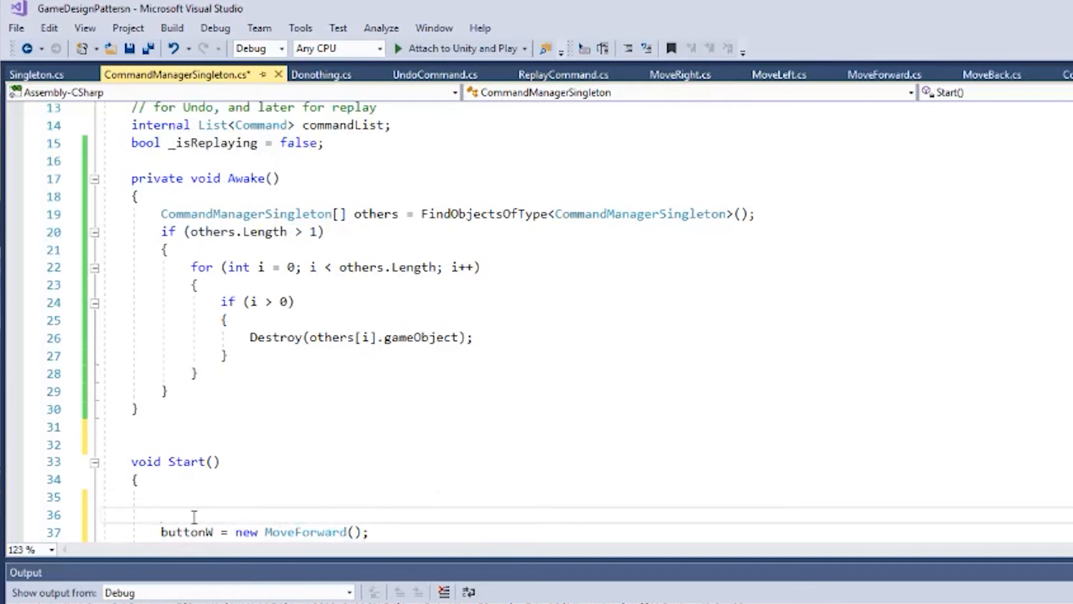
text(Input)
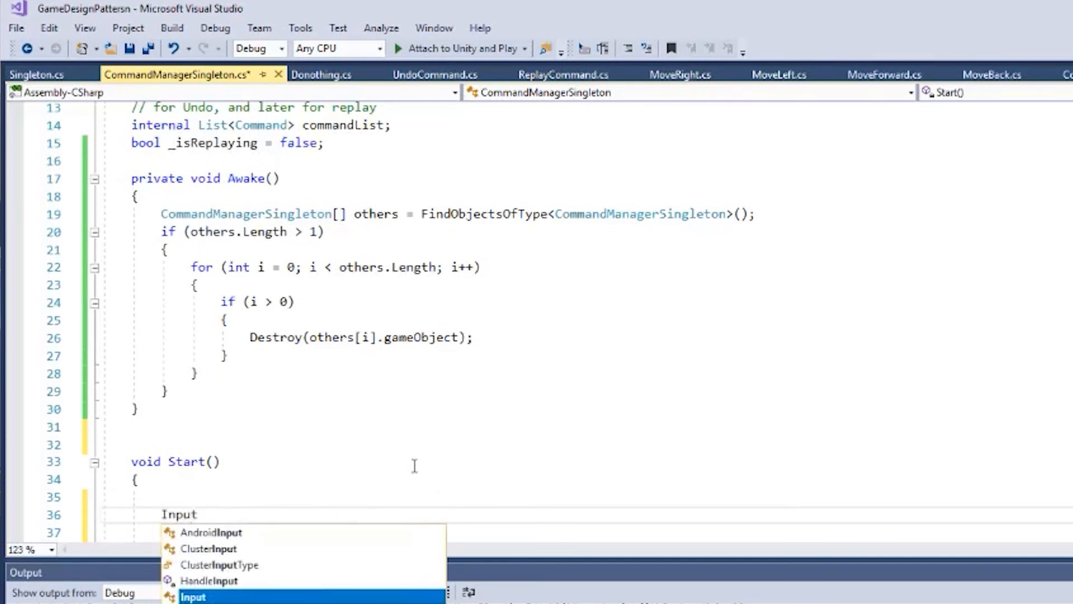
text(.)
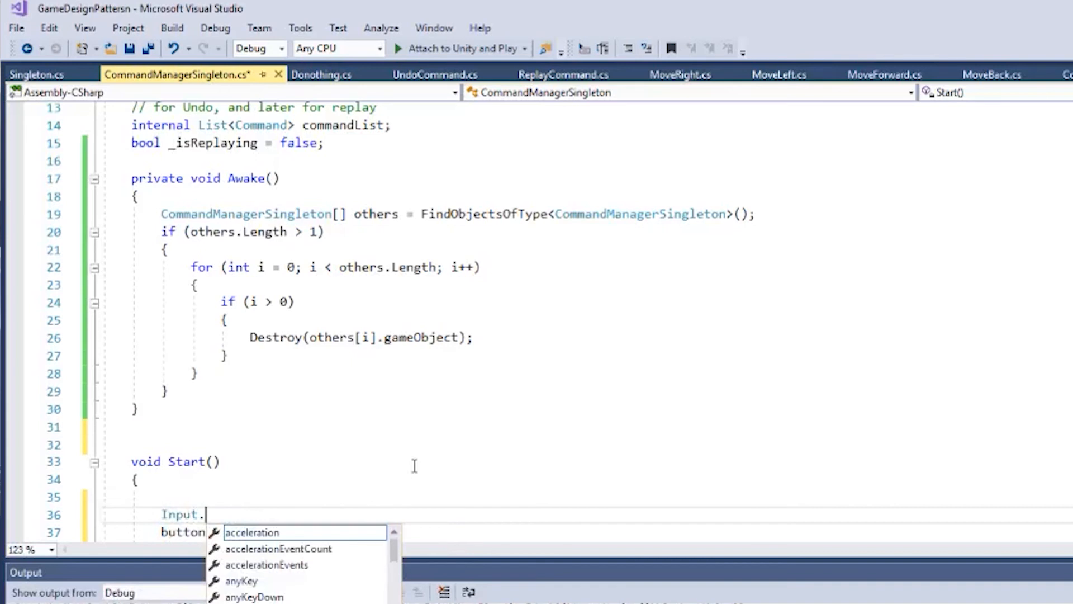
text(Get)
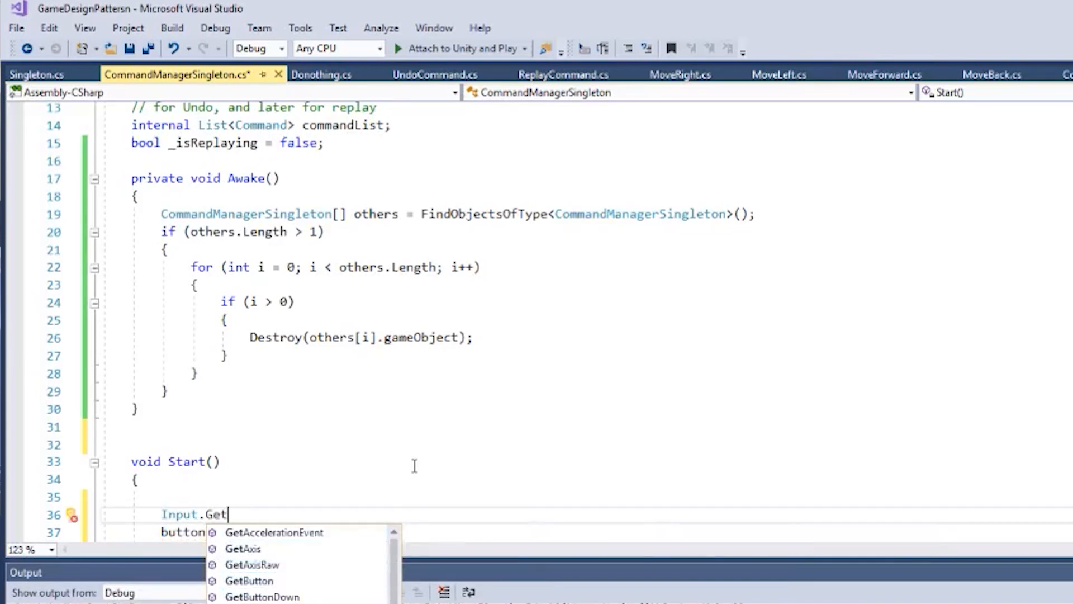
text(Key(Ge)
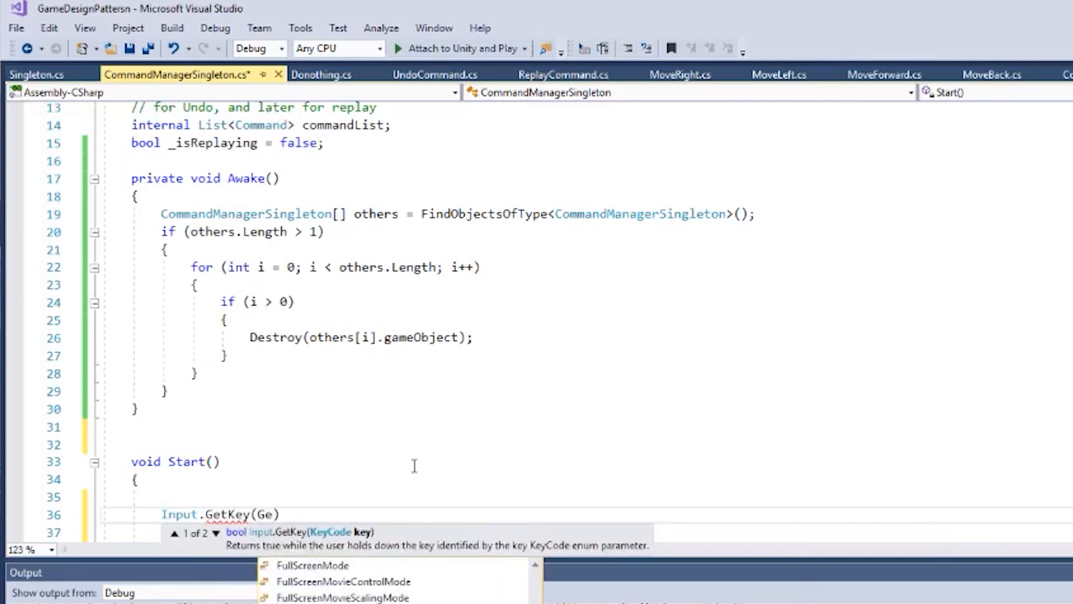
key(Backspace)
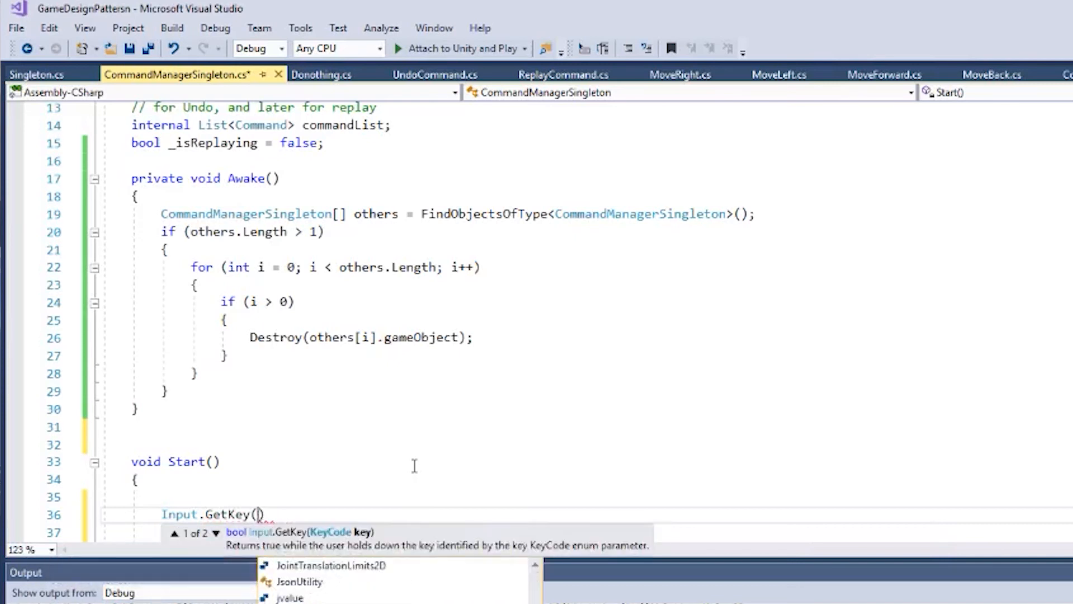
text(KeyCode)
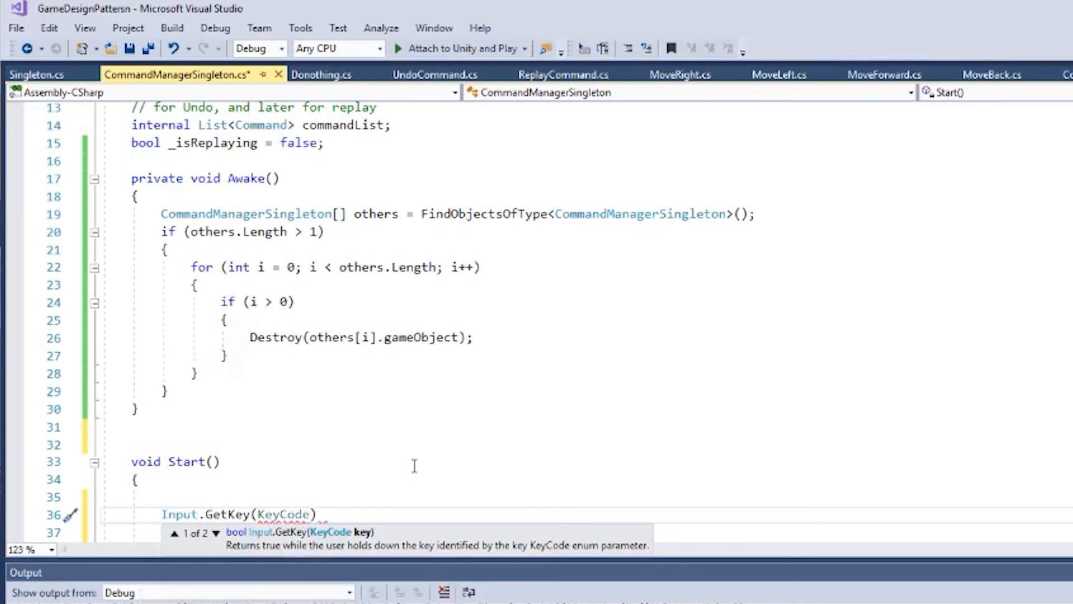
text(.D)
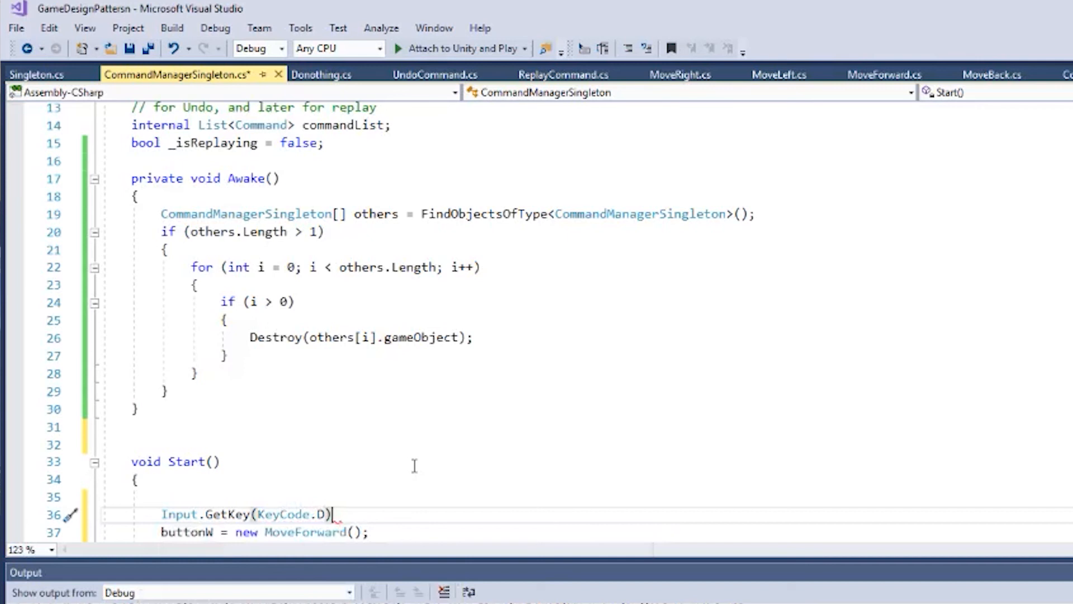
text(;)
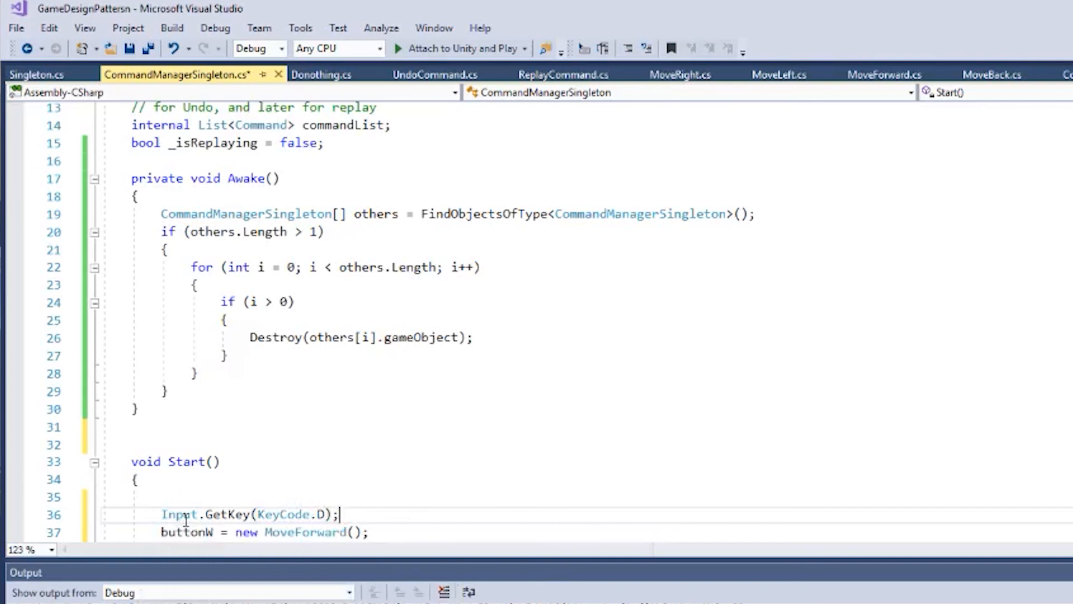